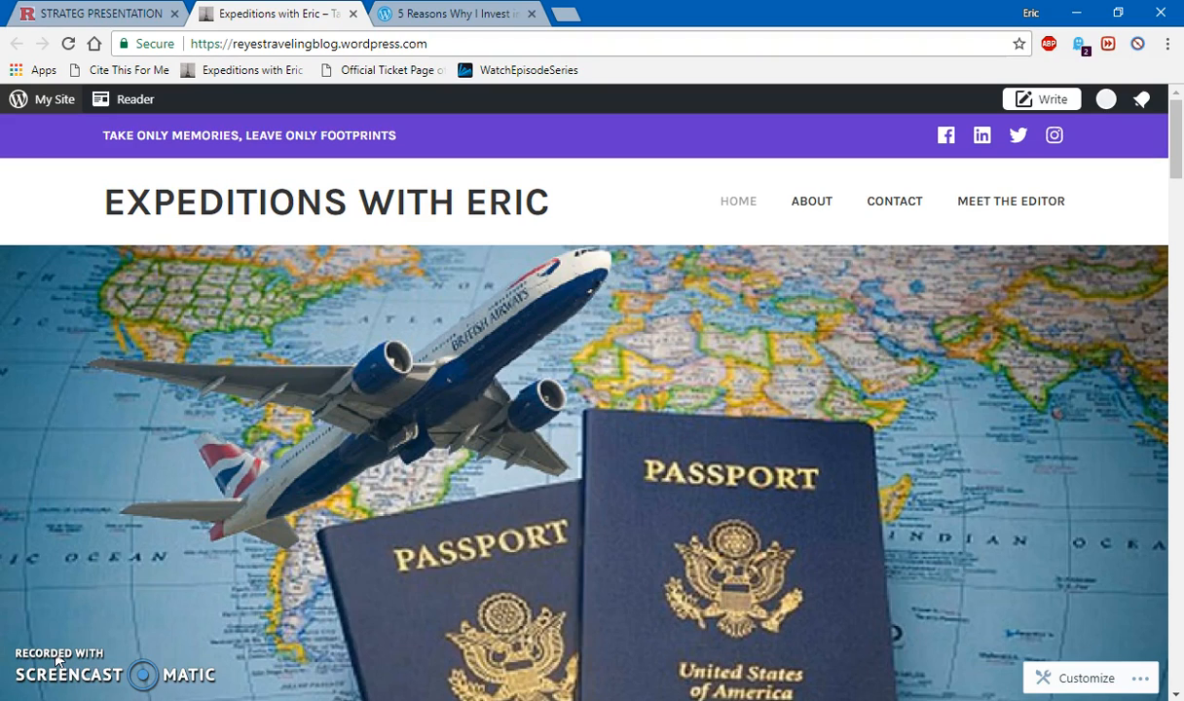
# - Switch to the Reader tab showing '5 Reasons Why I Invest in Travel, Not Things'
pyautogui.click(451, 14)
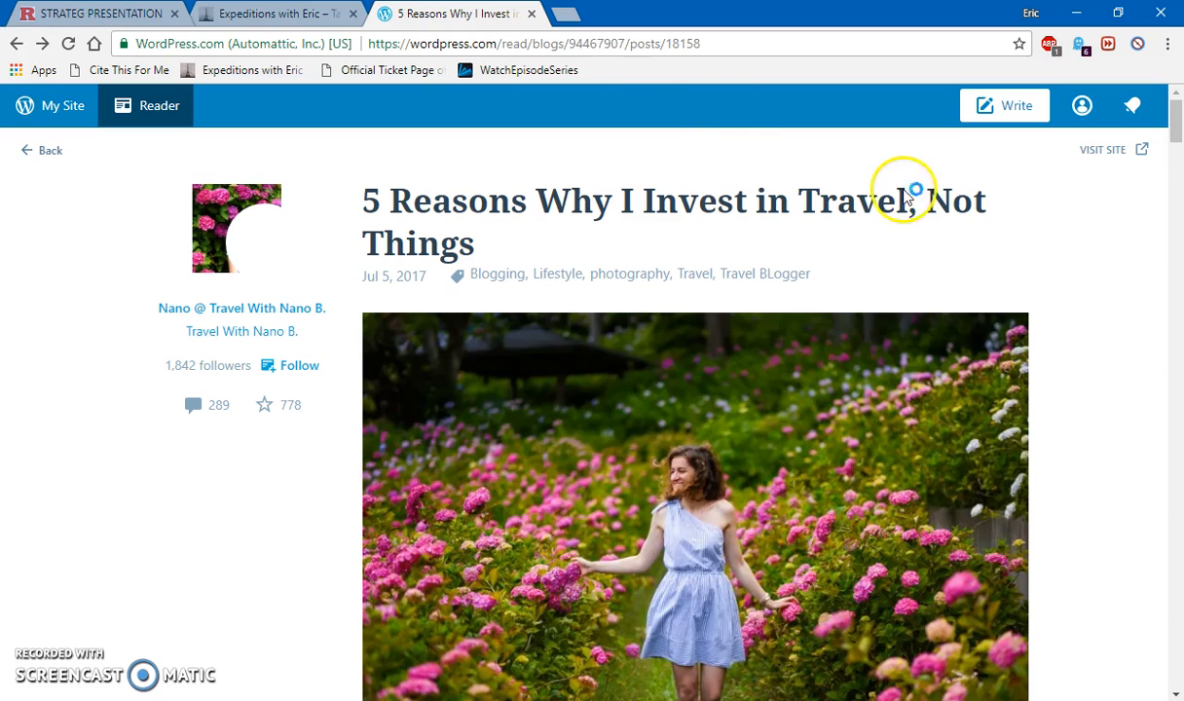
# - Read the '5 Reasons' post down to 'More in Travel With Nano B.' and its 289 comments
pyautogui.scroll(-3)
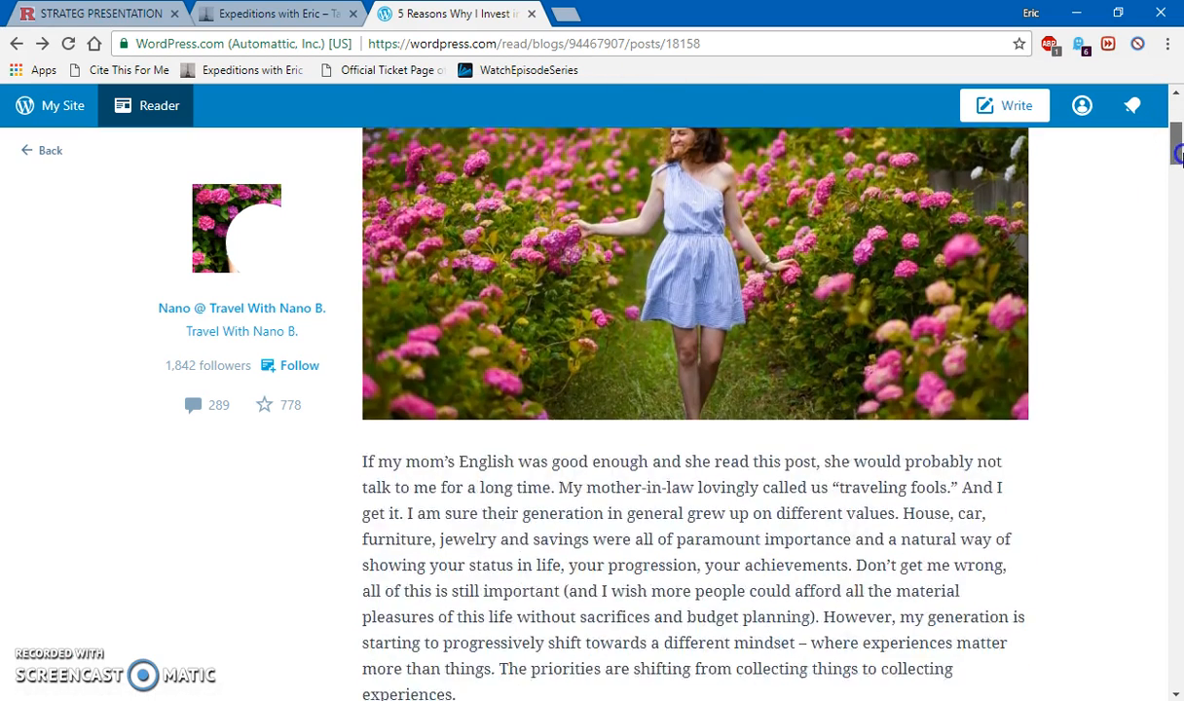
pyautogui.scroll(-3)
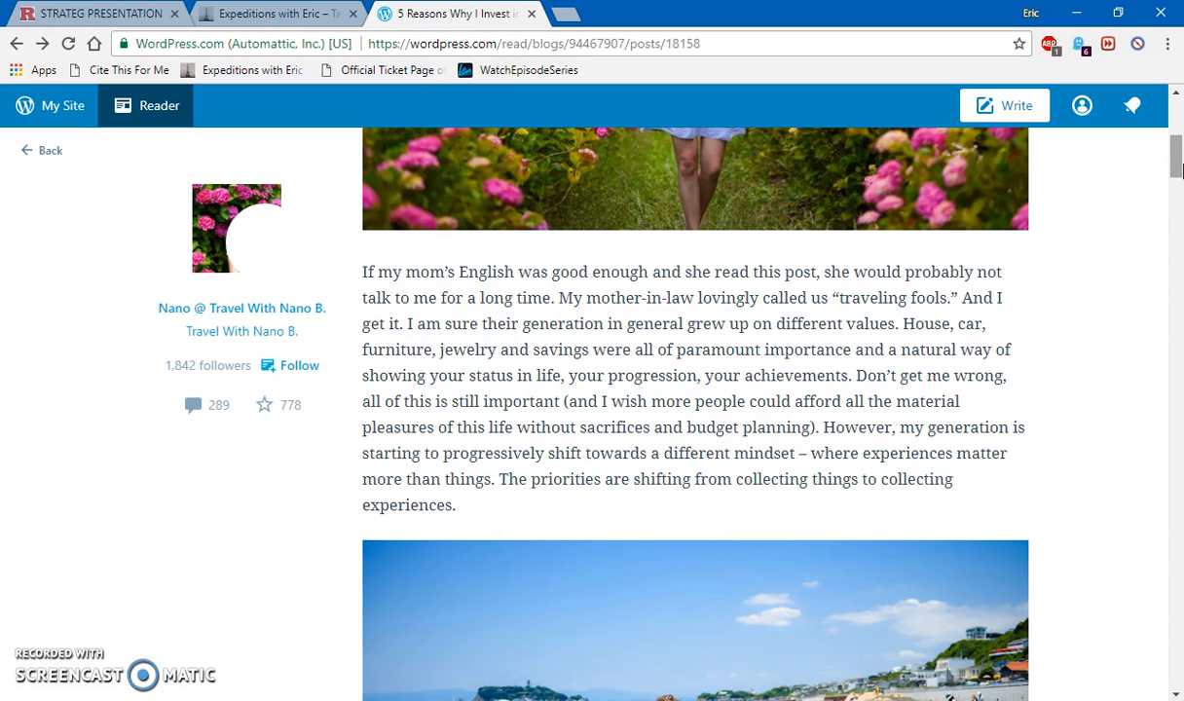
pyautogui.scroll(-3)
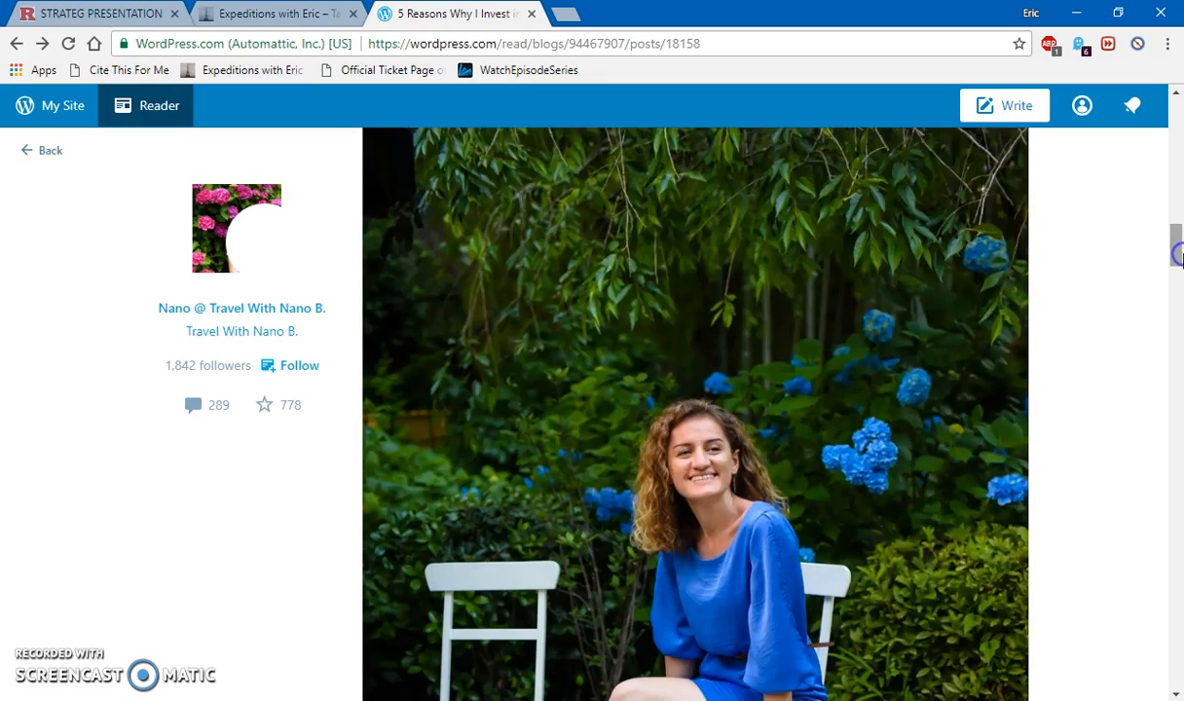
pyautogui.scroll(-3)
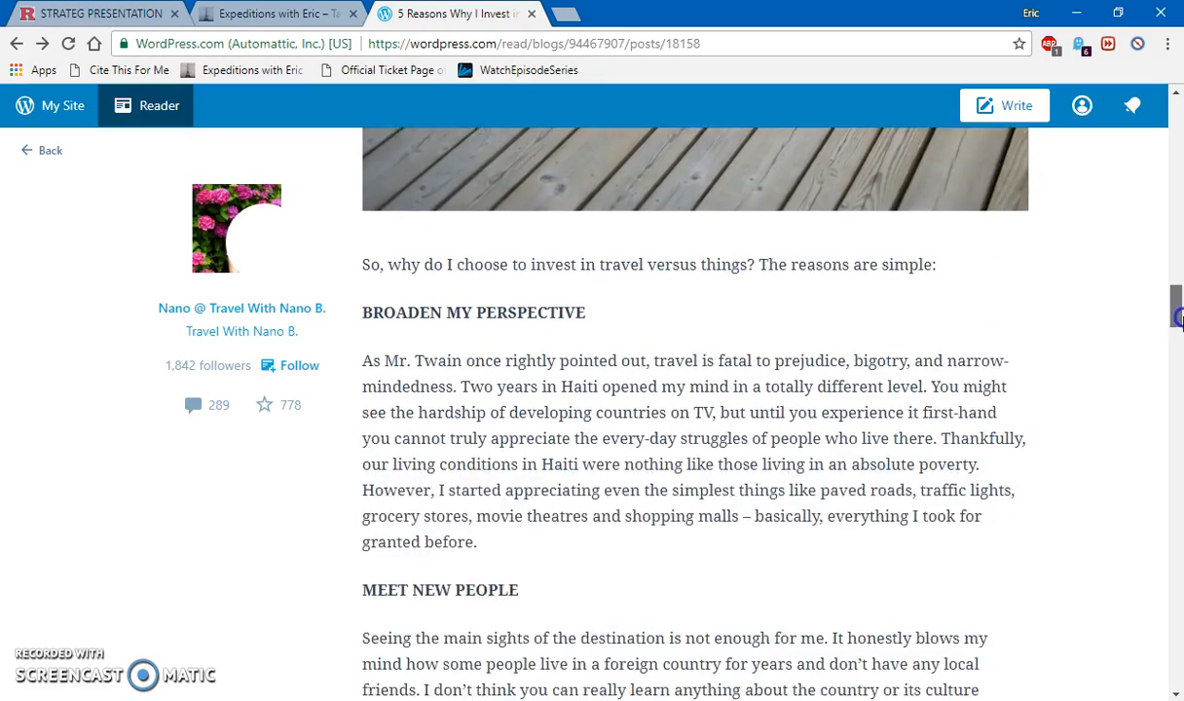
pyautogui.scroll(-3)
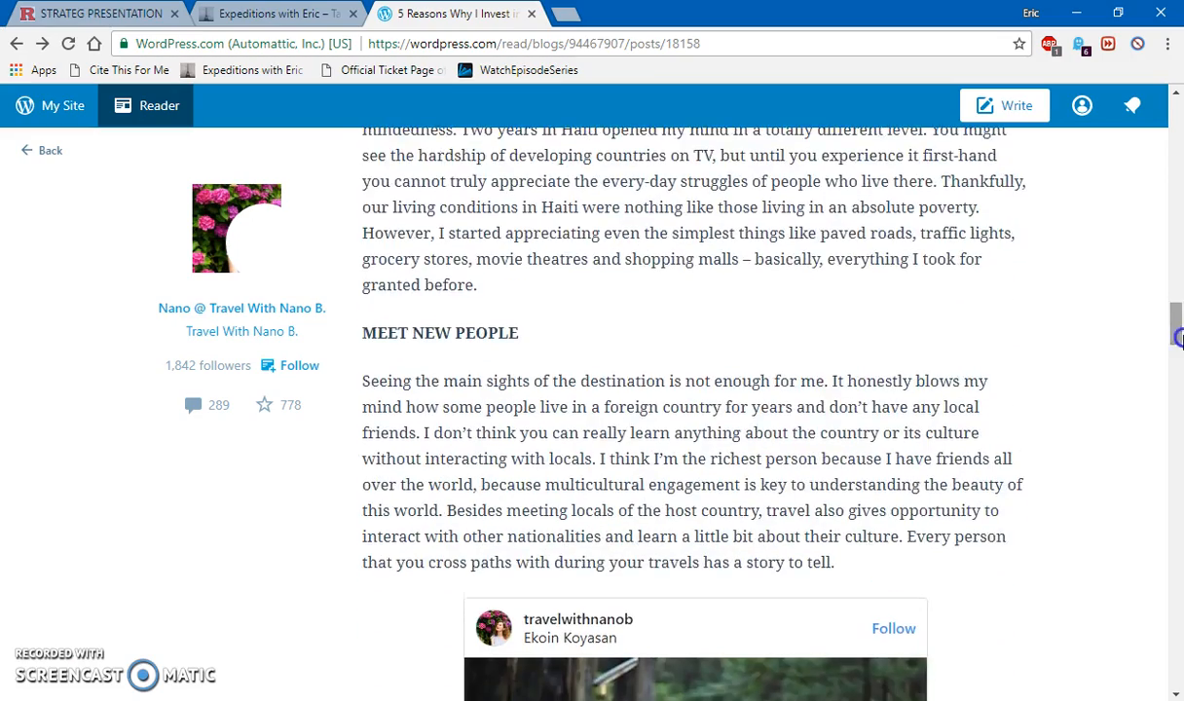
pyautogui.scroll(-3)
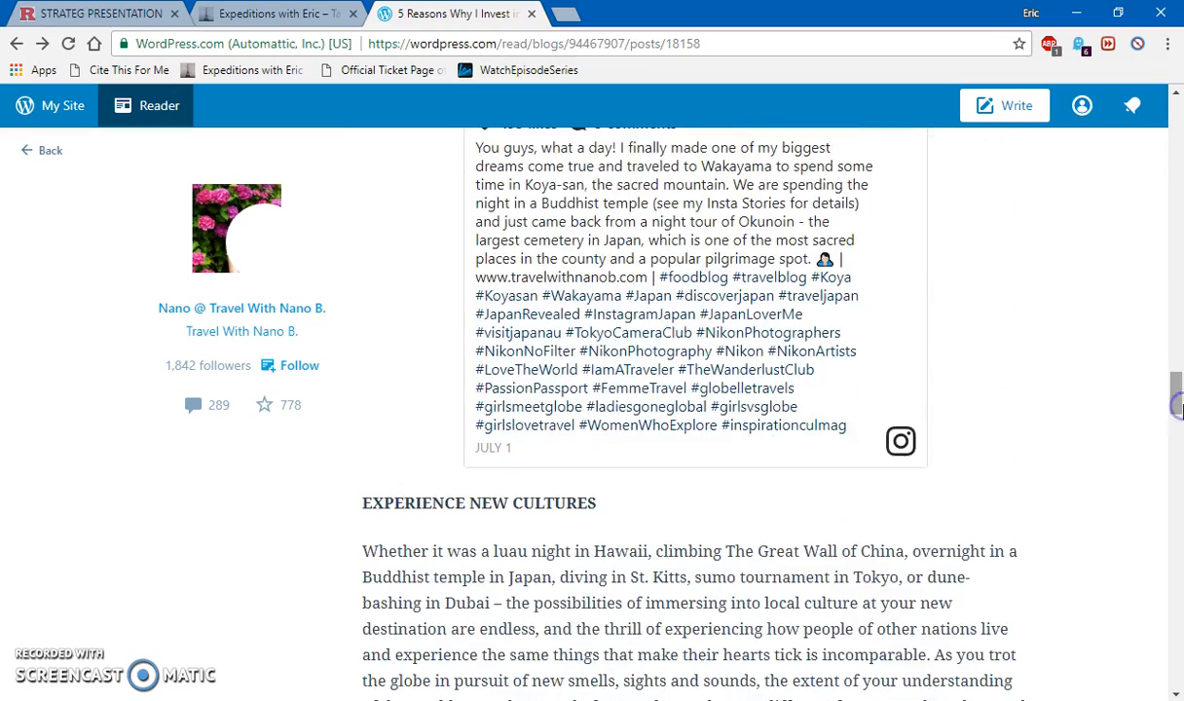
pyautogui.scroll(-3)
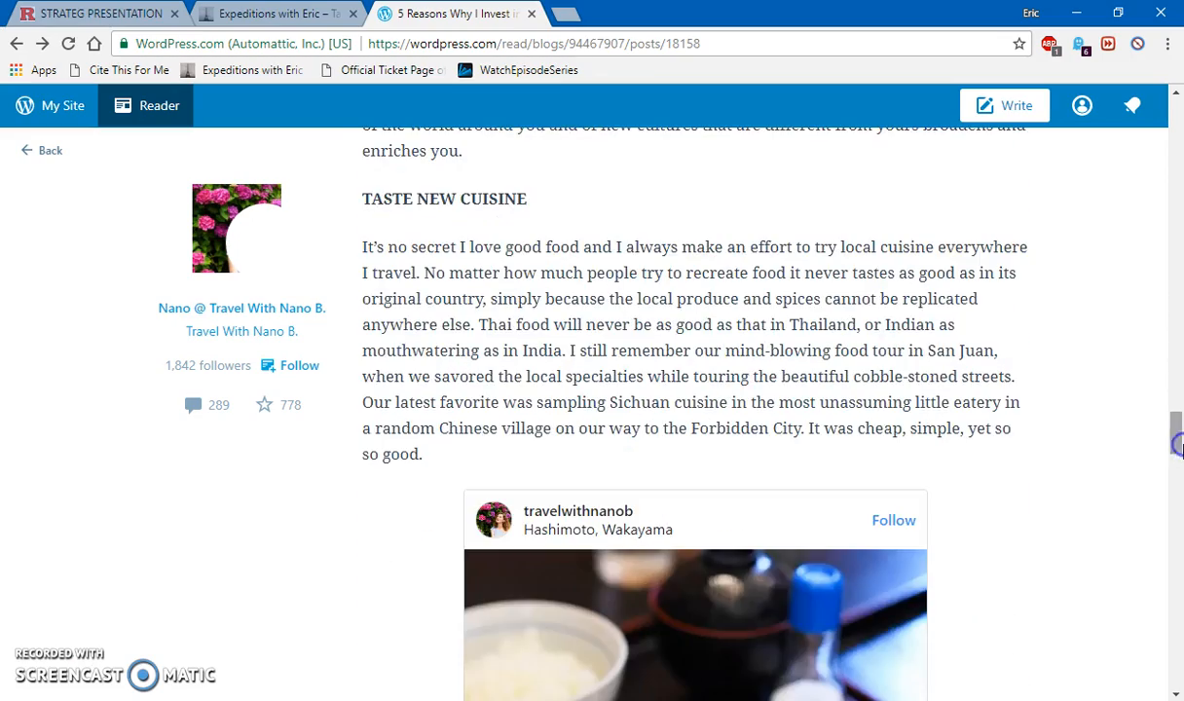
pyautogui.scroll(-3)
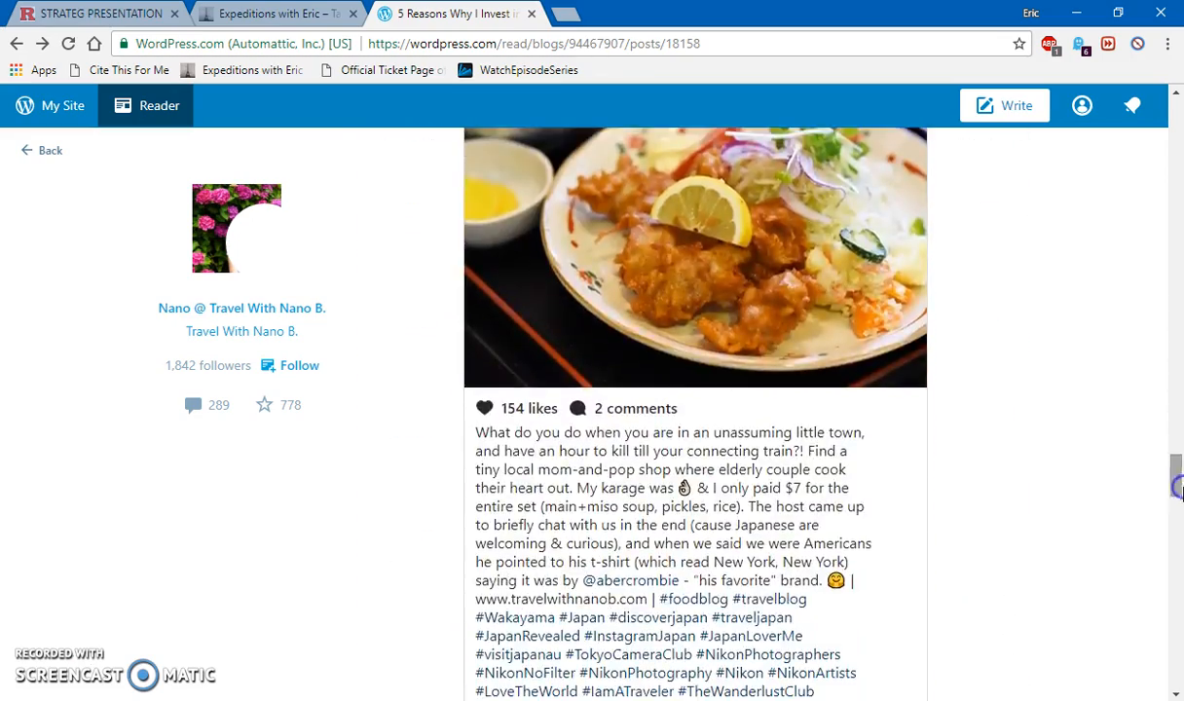
pyautogui.scroll(-3)
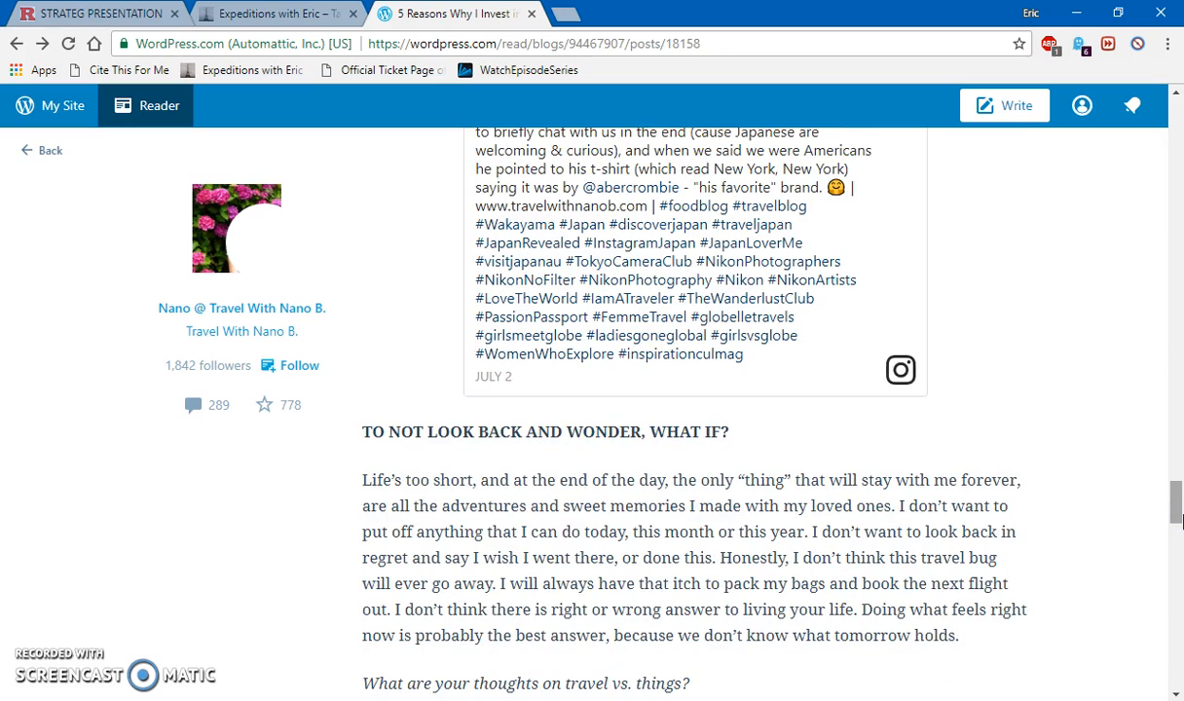
pyautogui.scroll(-3)
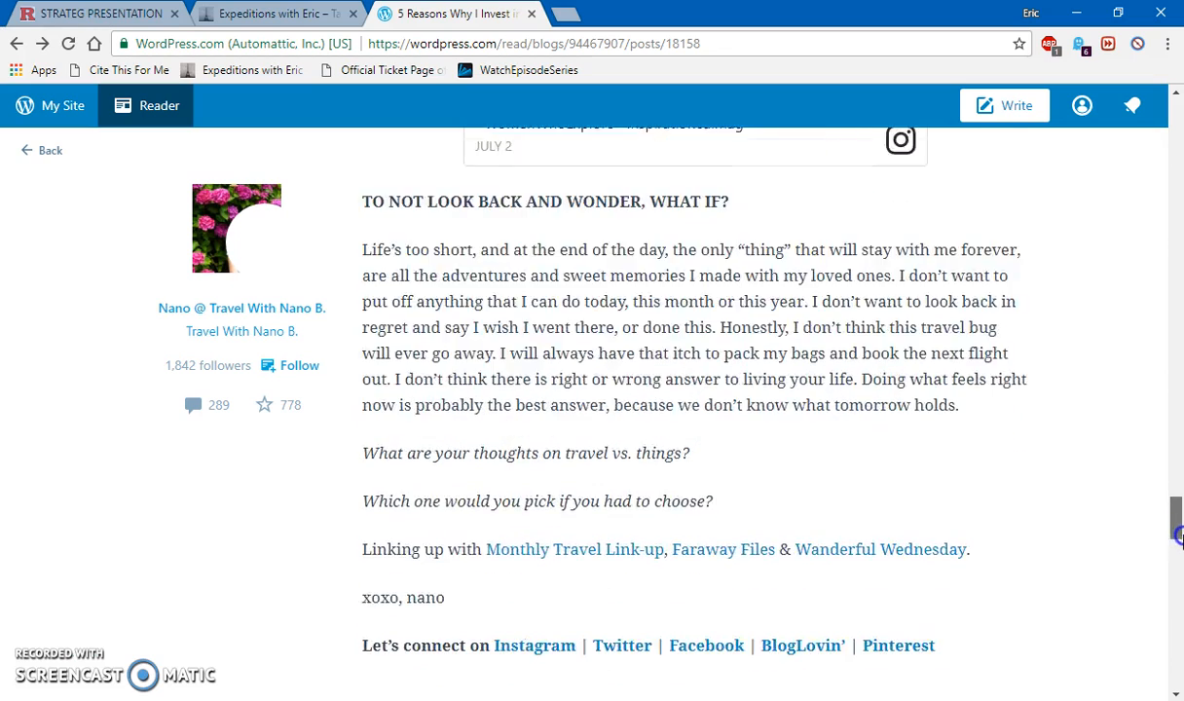
pyautogui.scroll(-3)
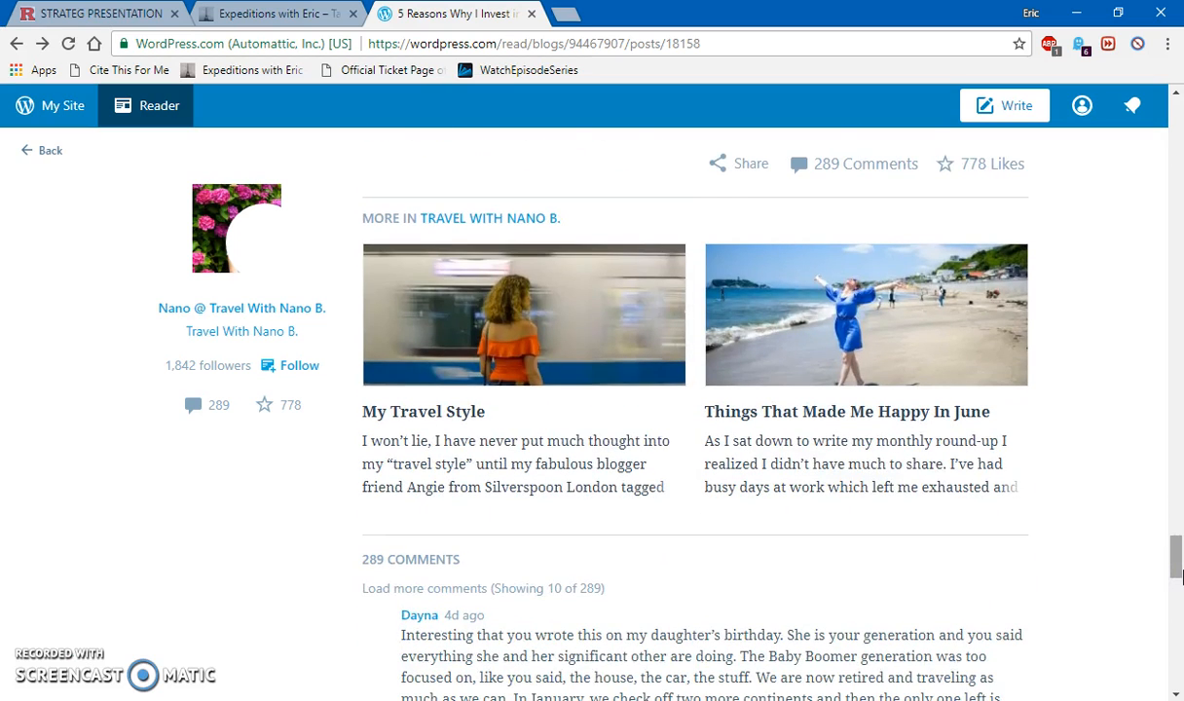
pyautogui.moveTo(518, 403)
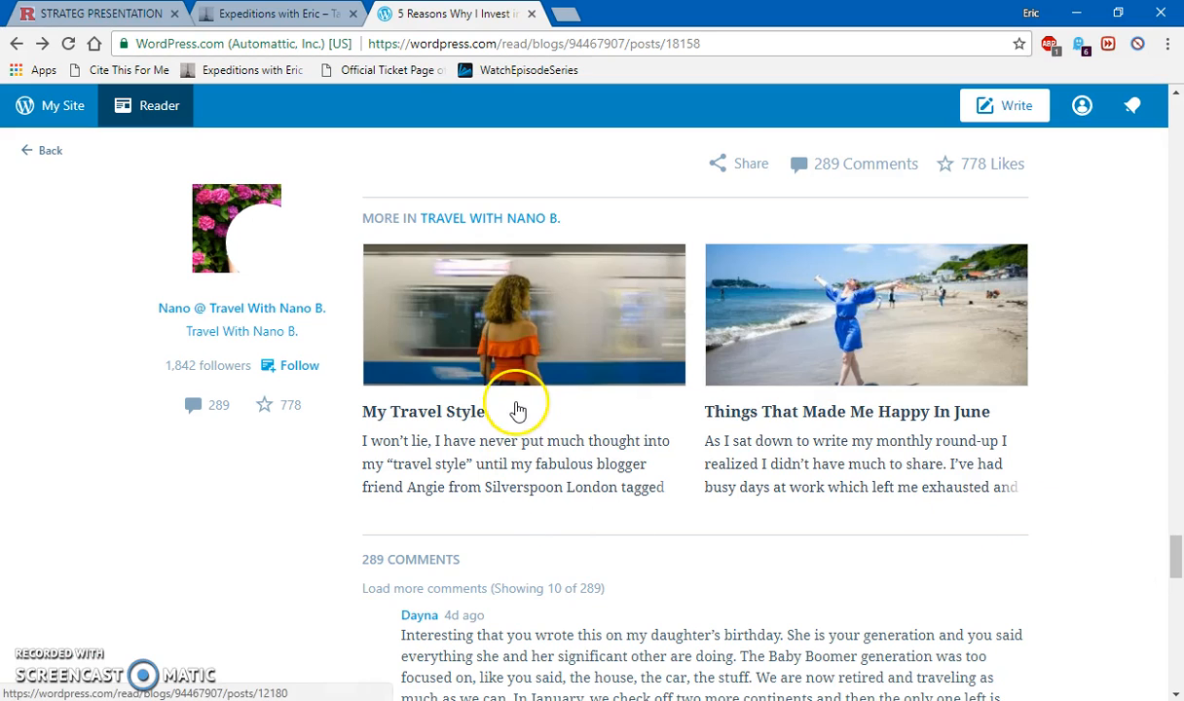
# - Read the 'My Travel Style' post through its Airbnb, photography and unique experiences sections
pyautogui.click(424, 410)
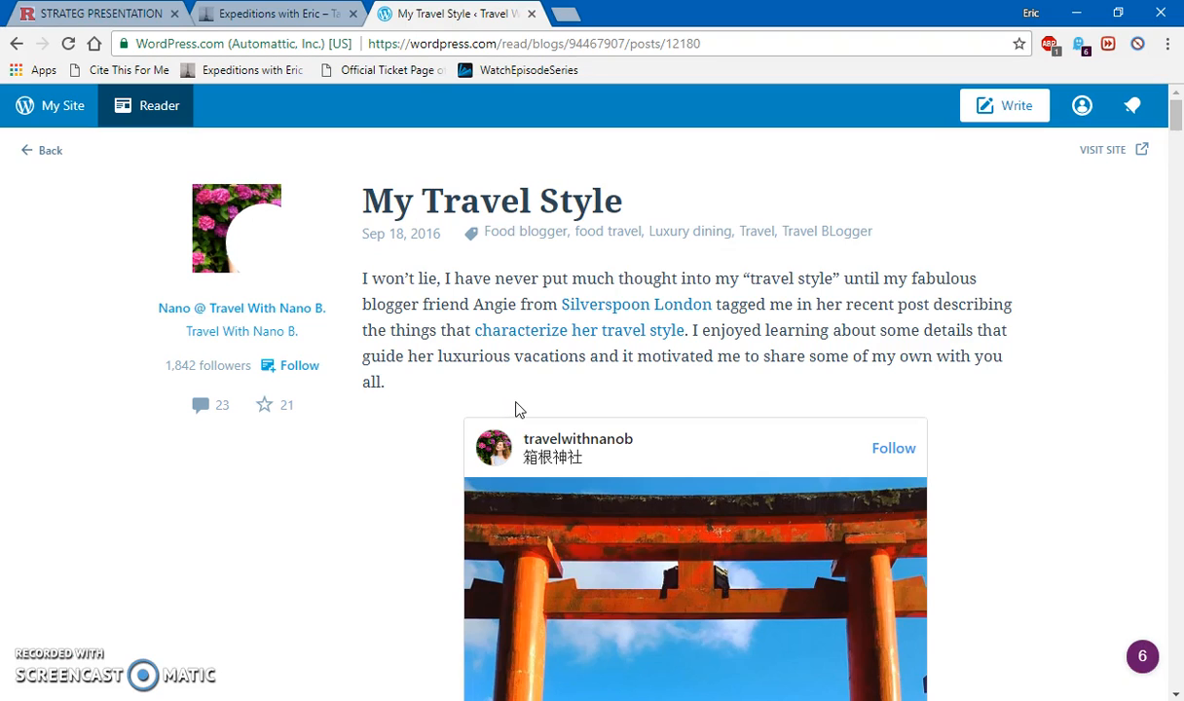
pyautogui.scroll(-3)
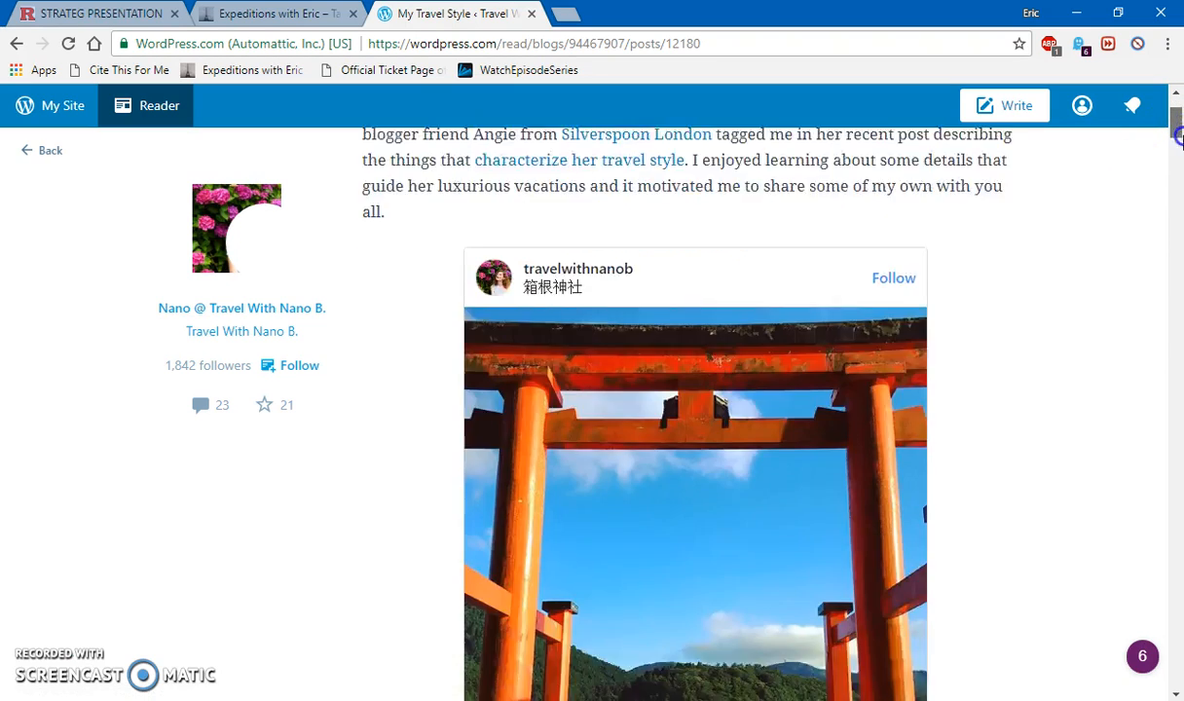
pyautogui.scroll(-3)
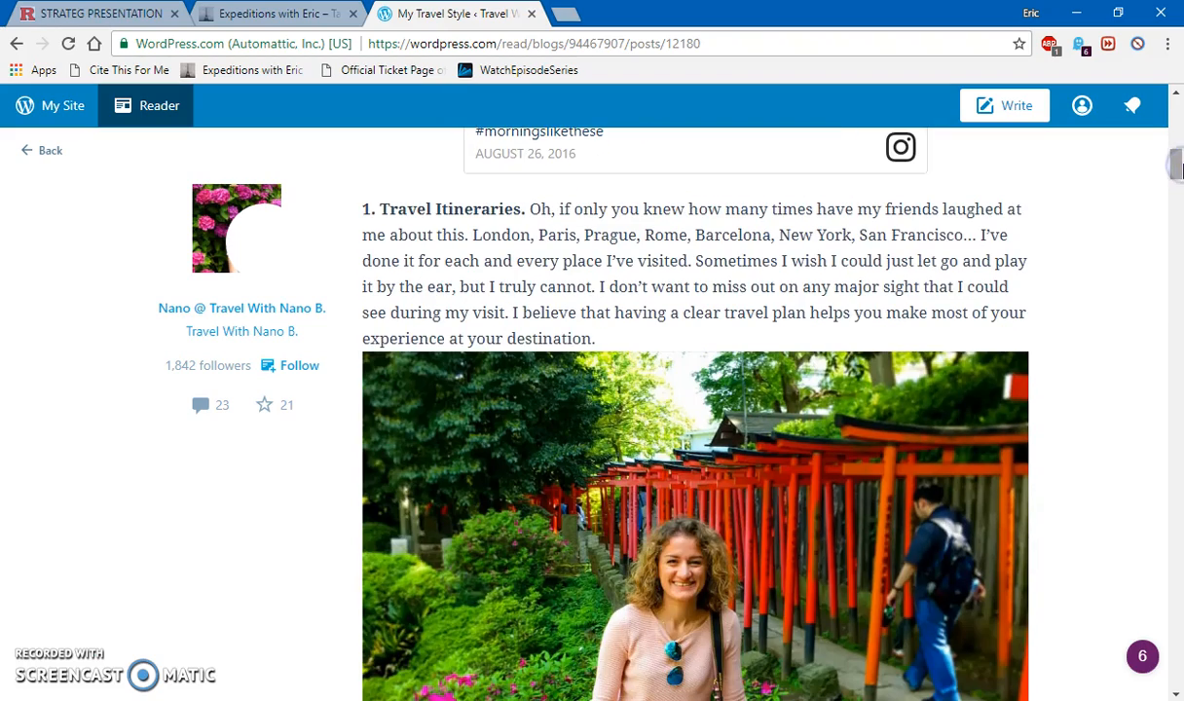
pyautogui.scroll(-3)
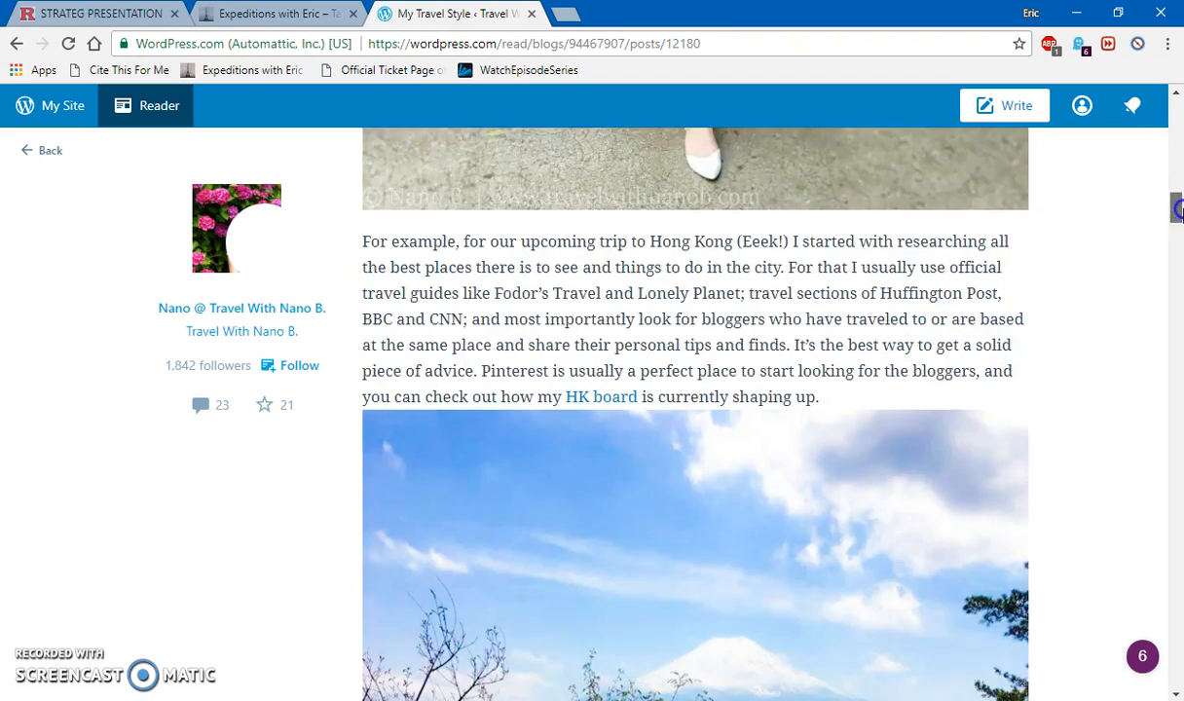
pyautogui.scroll(-3)
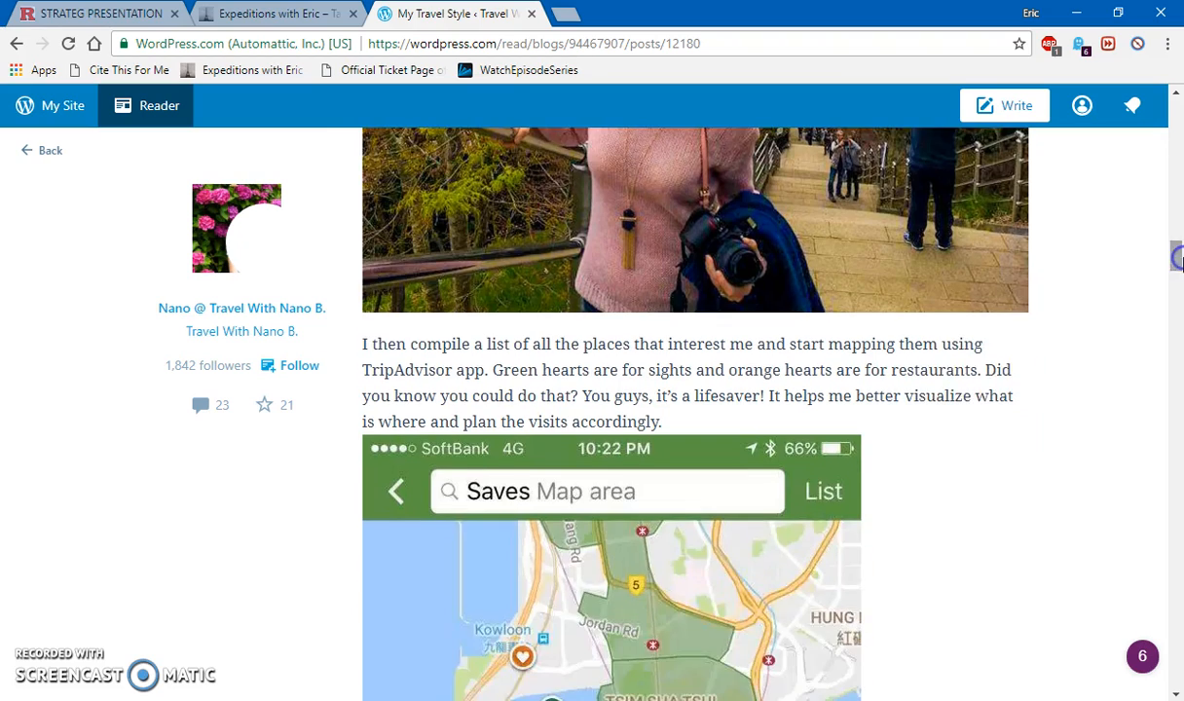
pyautogui.scroll(-3)
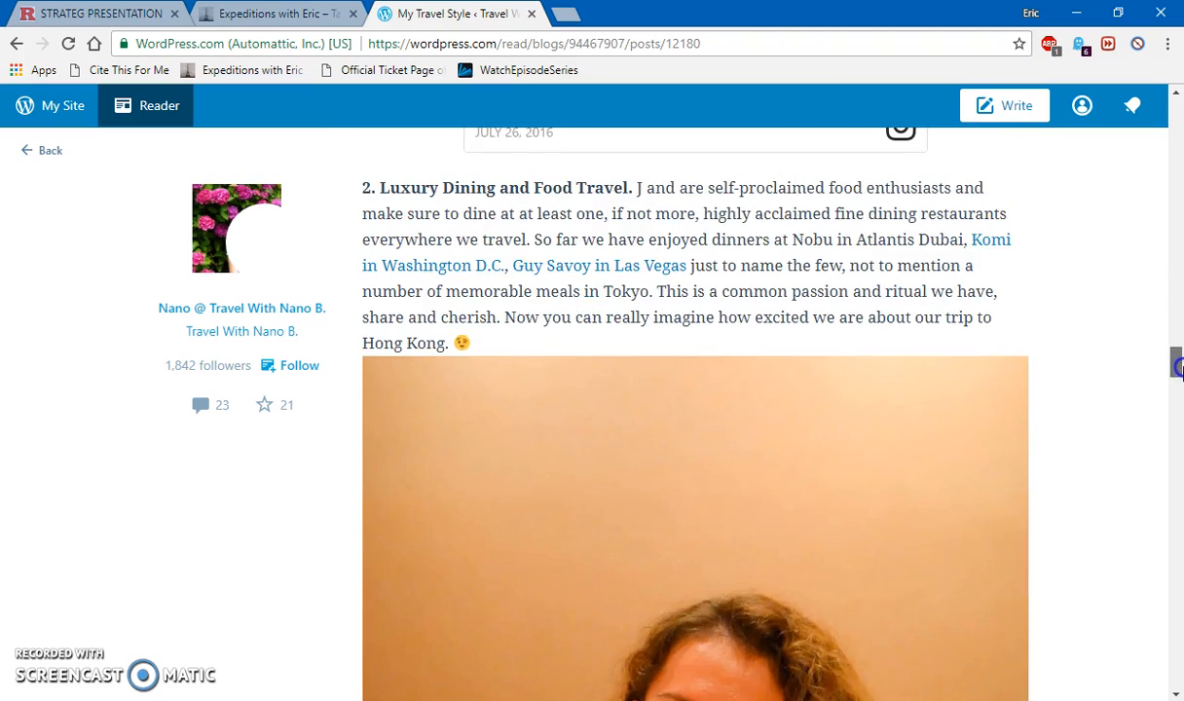
# - Continue to the post's sign-off, likes, related posts and 23 comments
pyautogui.scroll(-3)
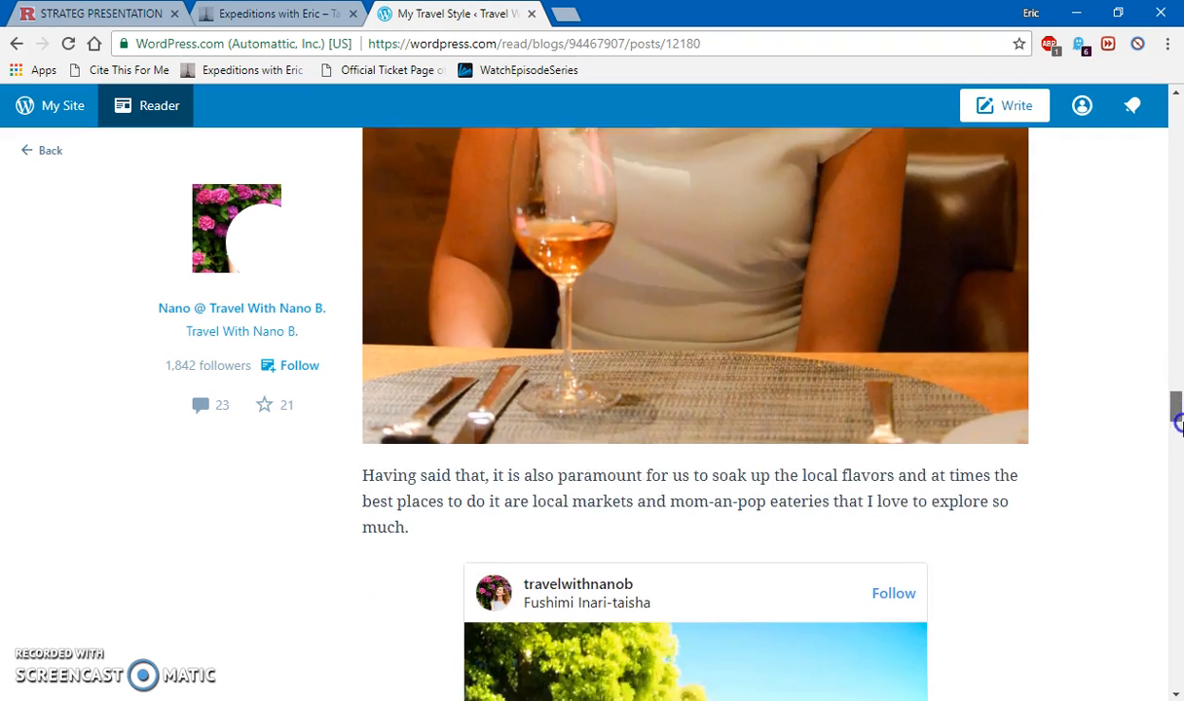
pyautogui.scroll(-3)
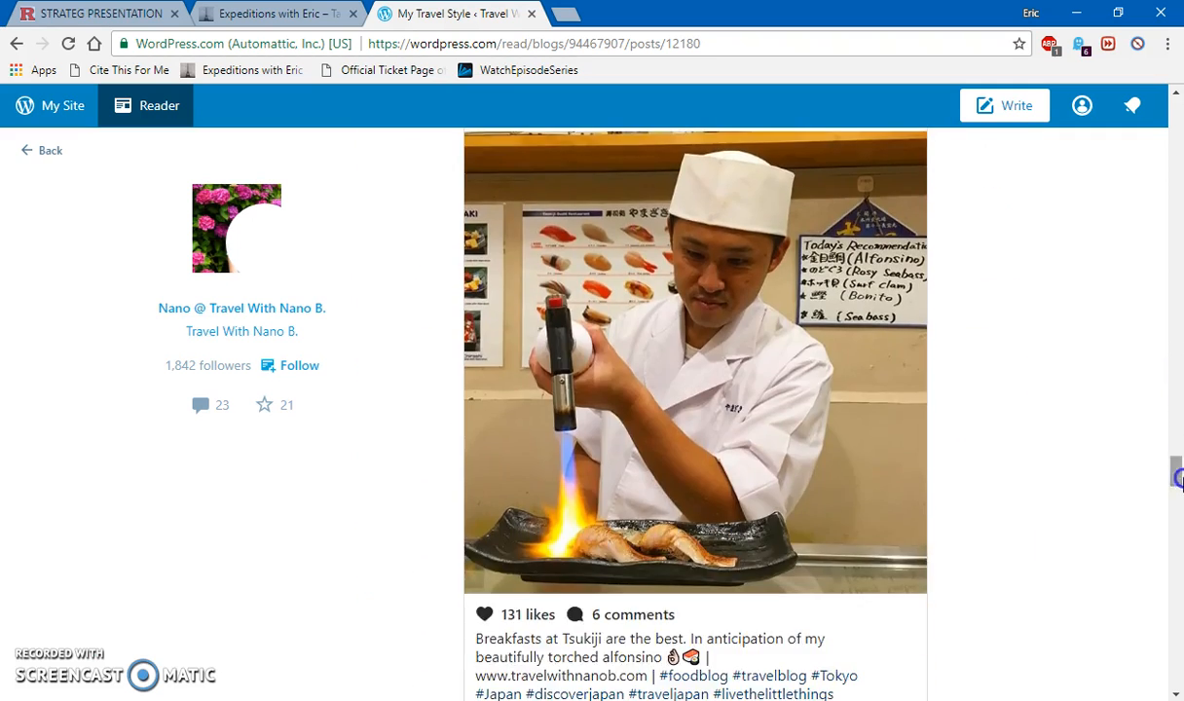
pyautogui.scroll(-3)
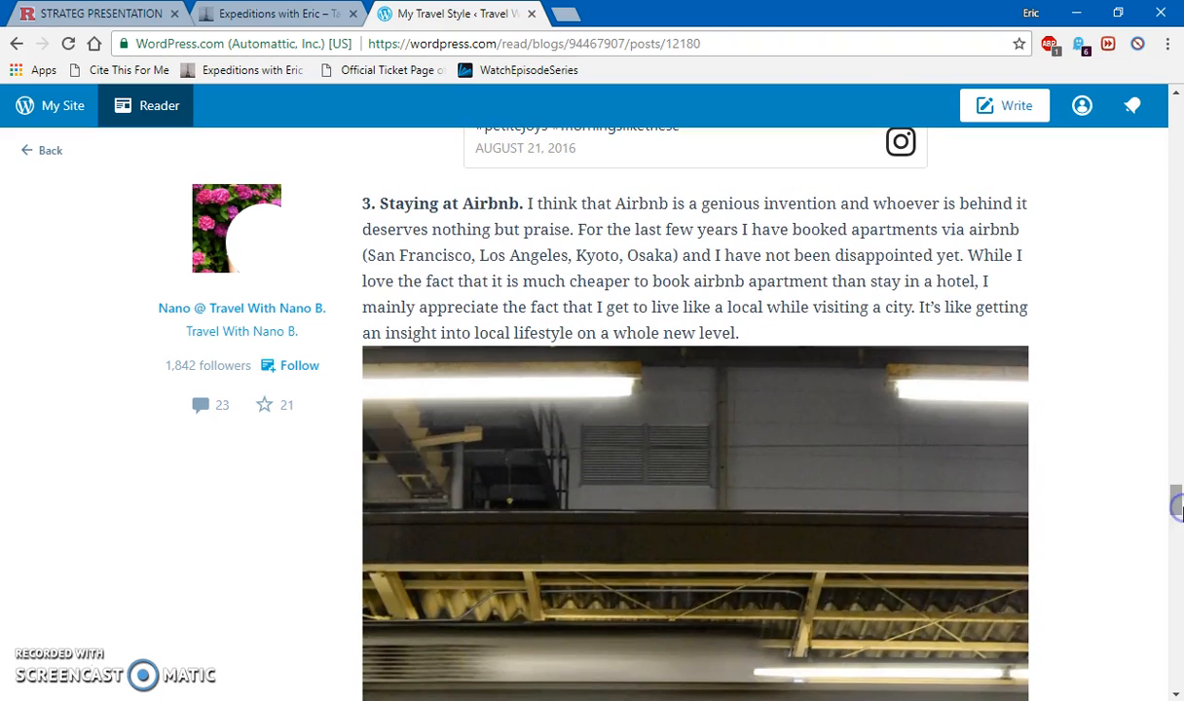
pyautogui.moveTo(1176, 505)
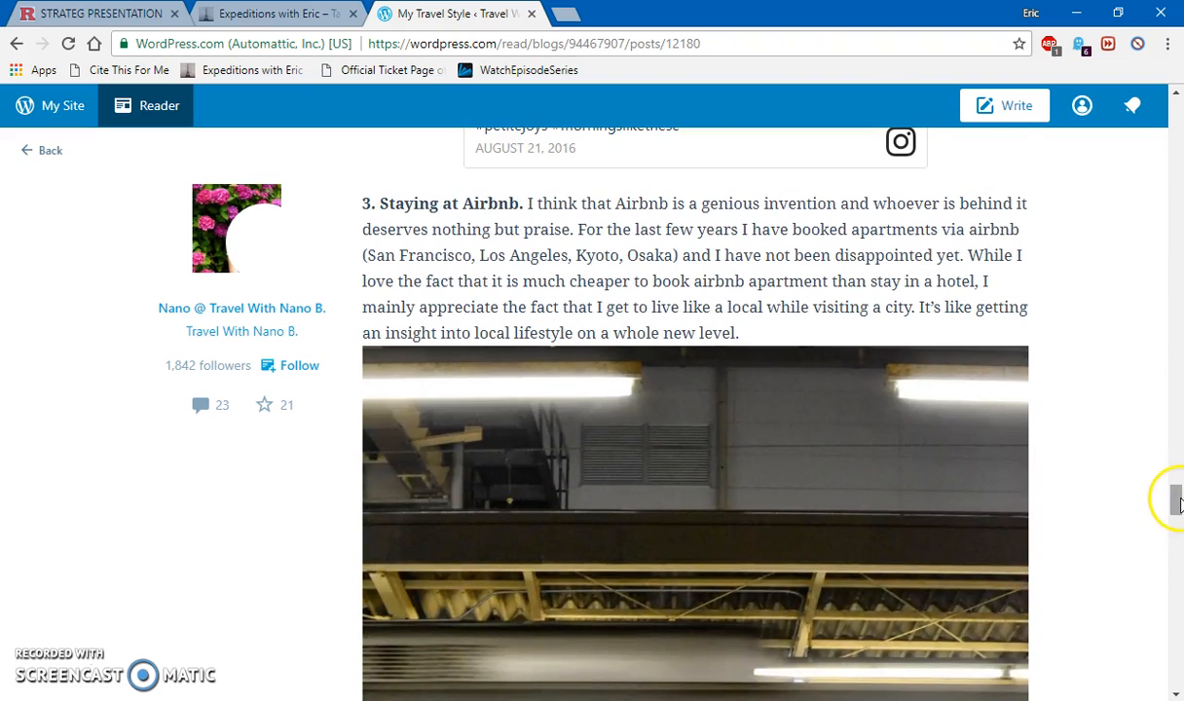
pyautogui.scroll(-3)
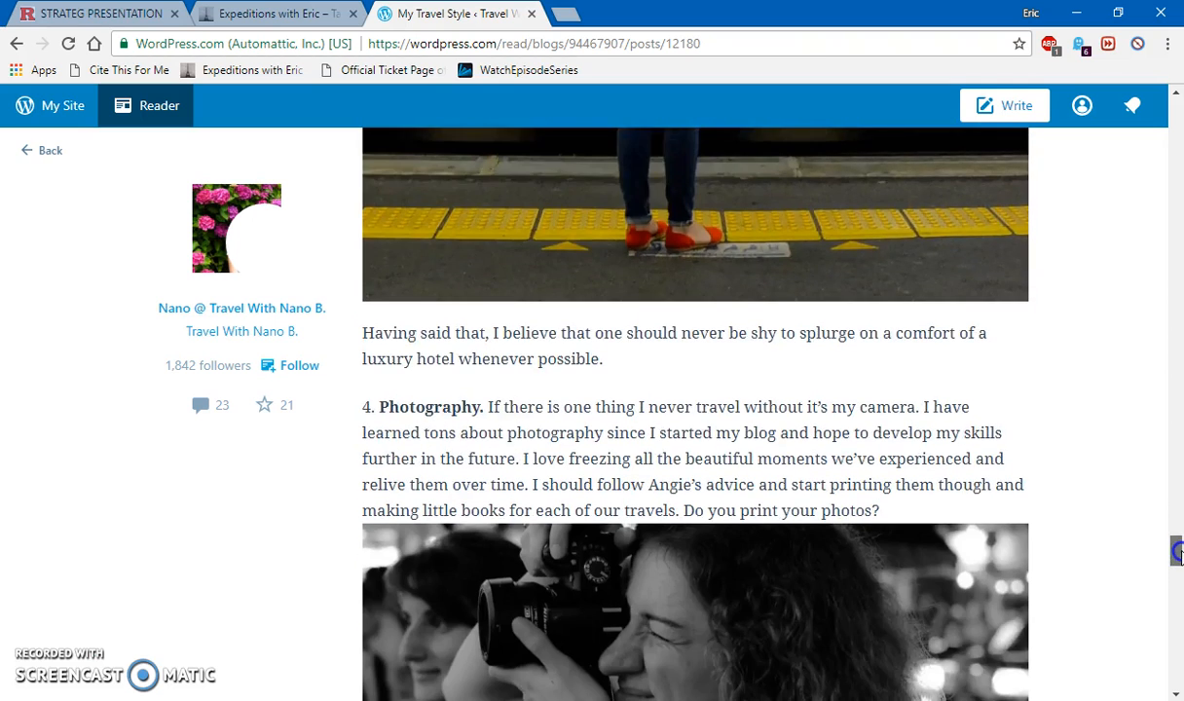
pyautogui.scroll(-3)
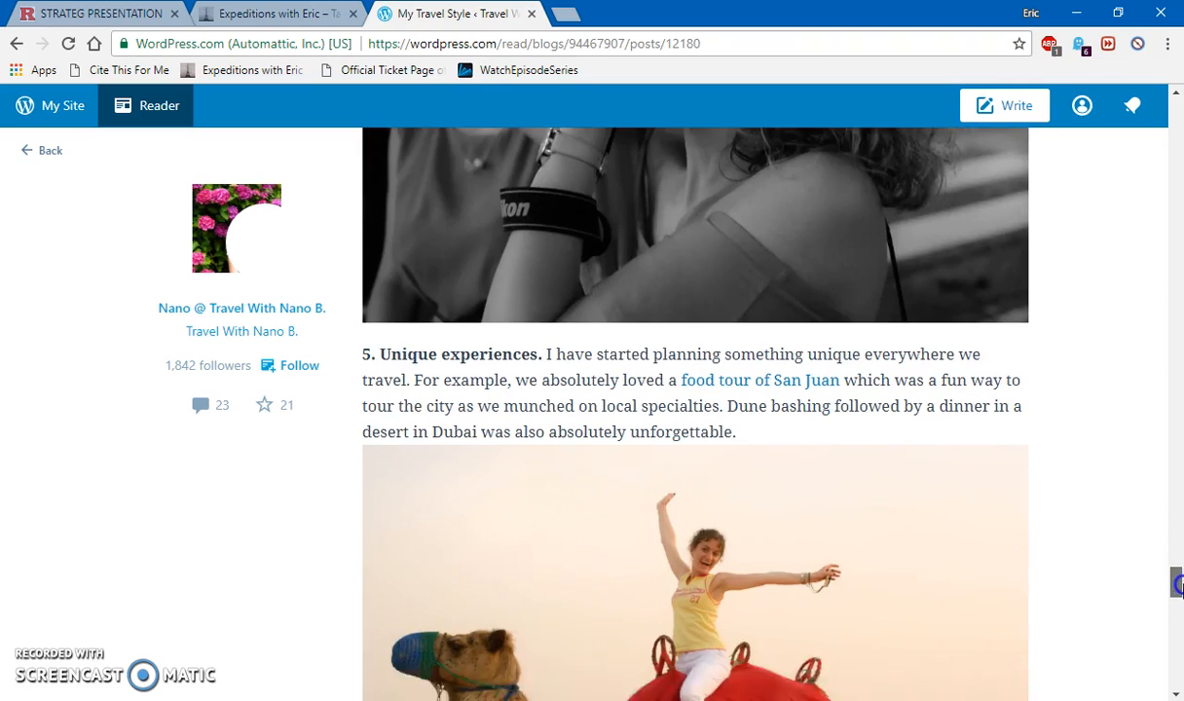
pyautogui.scroll(-3)
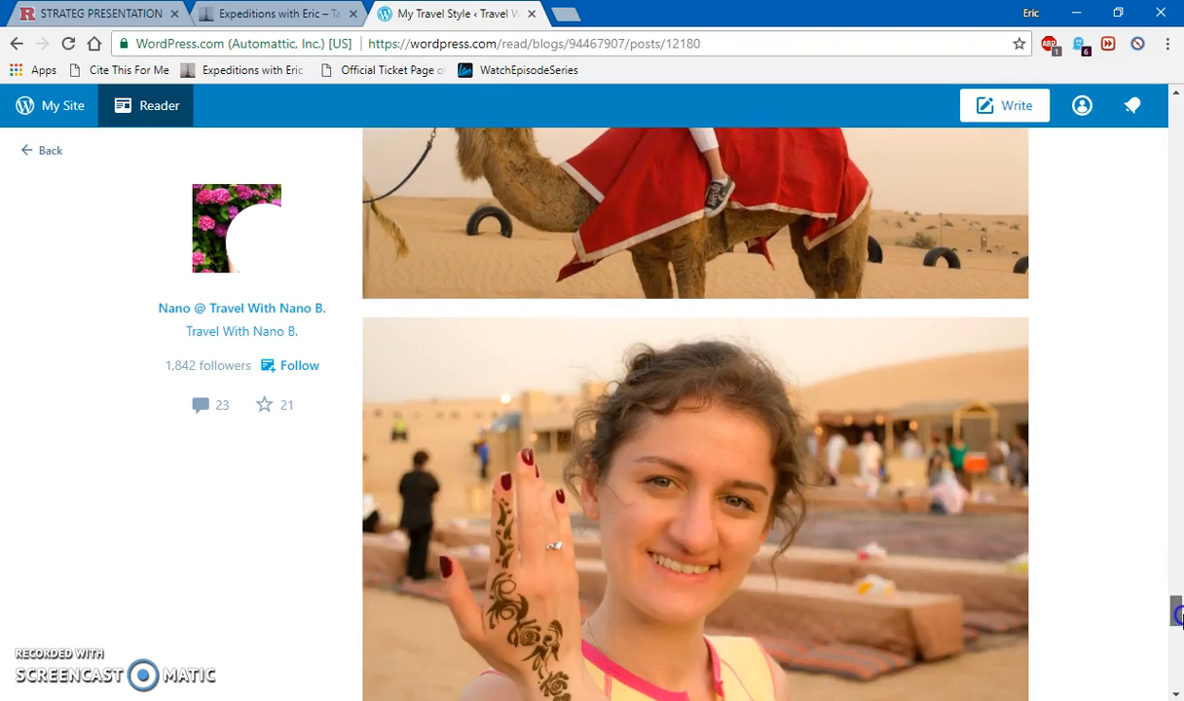
pyautogui.scroll(-3)
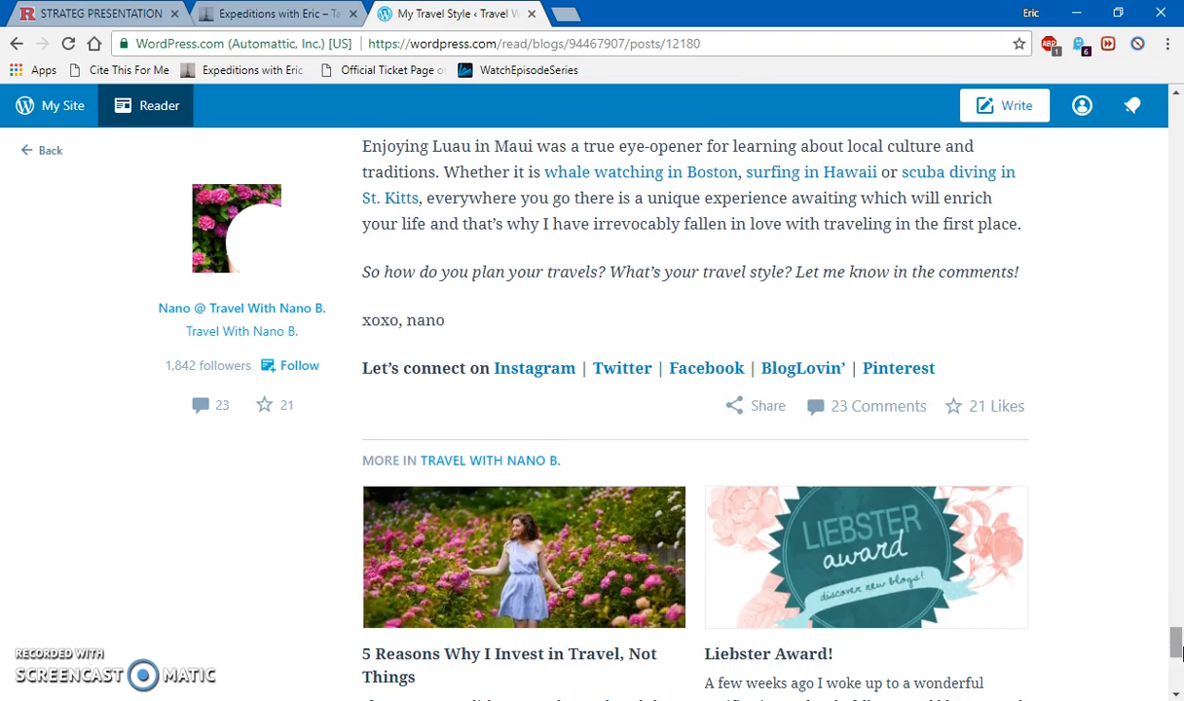
pyautogui.moveTo(543, 459)
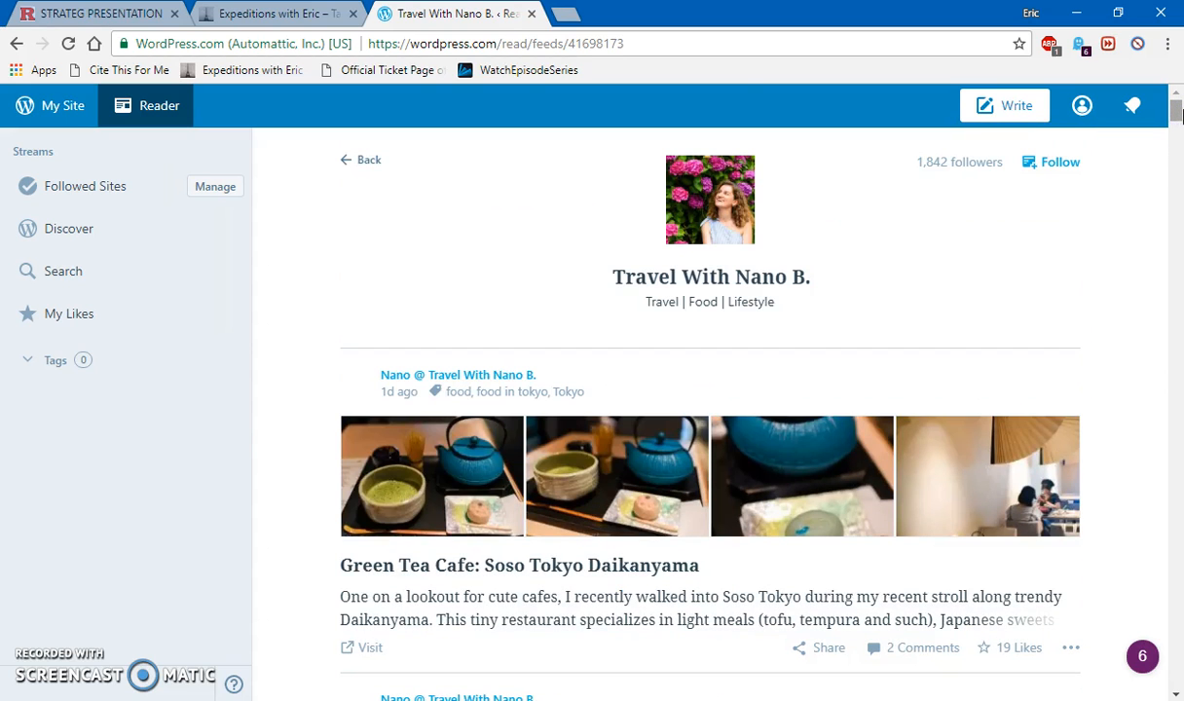
# - Browse the Travel With Nano B. feed from Green Tea Cafe down to Yakiniku Jumbo Hanare
pyautogui.scroll(-3)
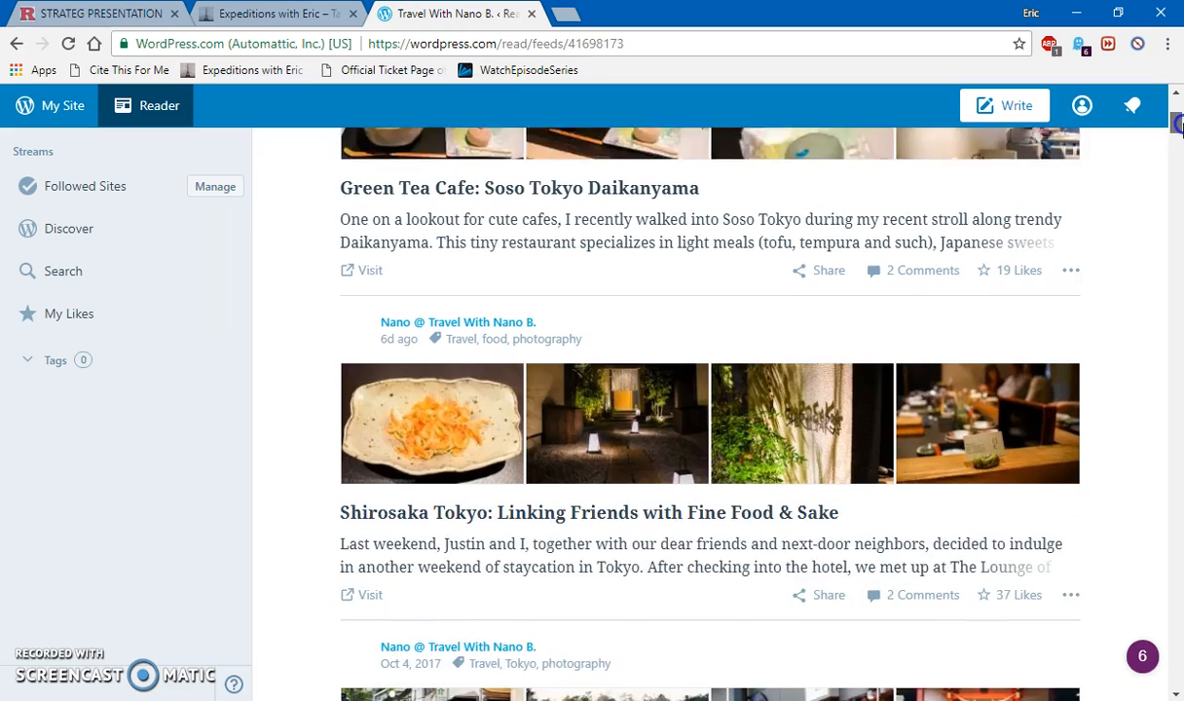
pyautogui.scroll(-3)
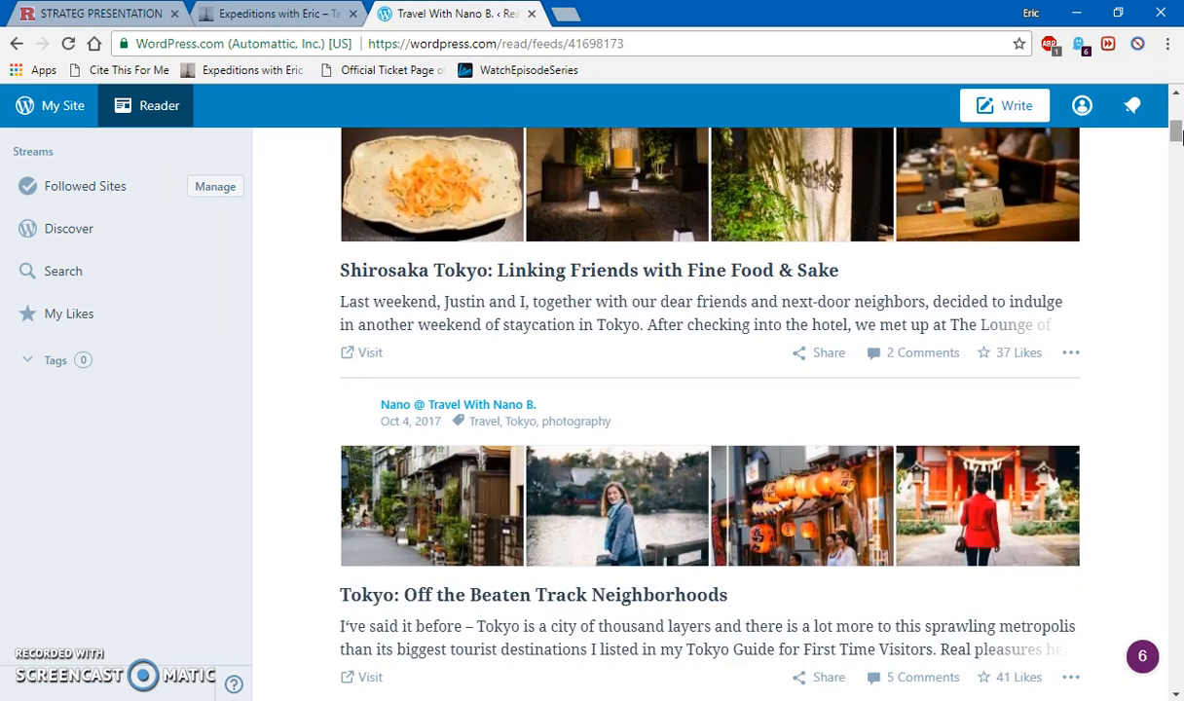
pyautogui.scroll(-3)
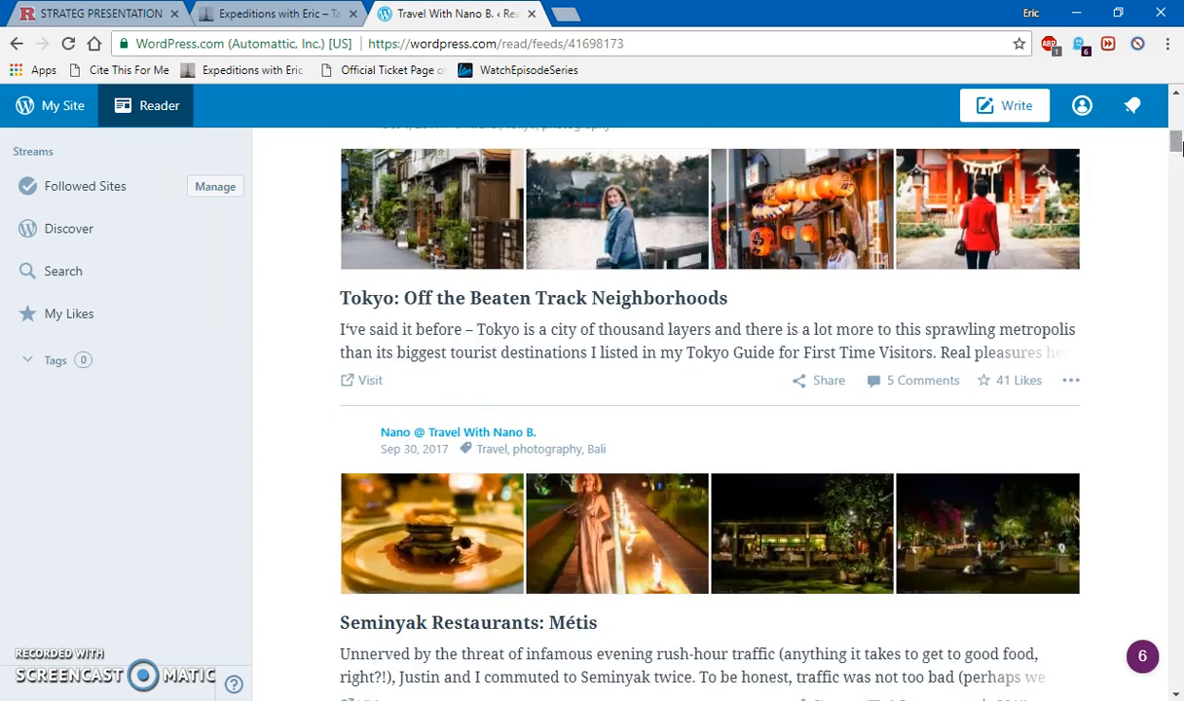
pyautogui.scroll(-3)
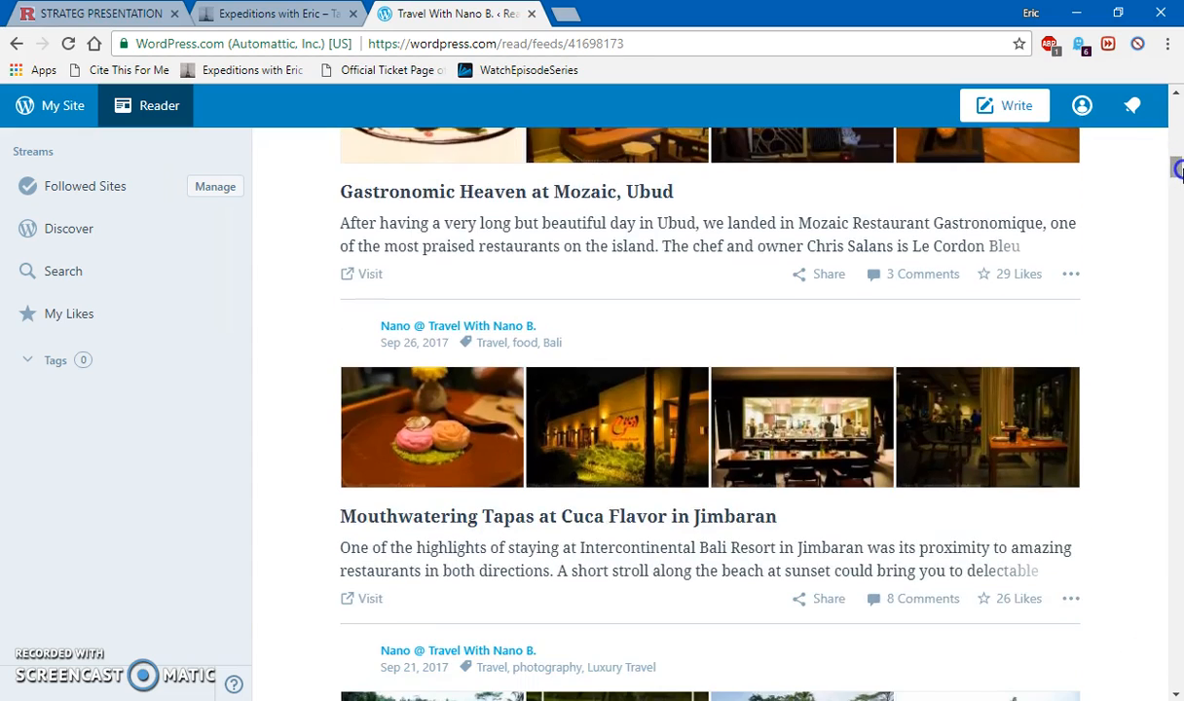
pyautogui.scroll(-3)
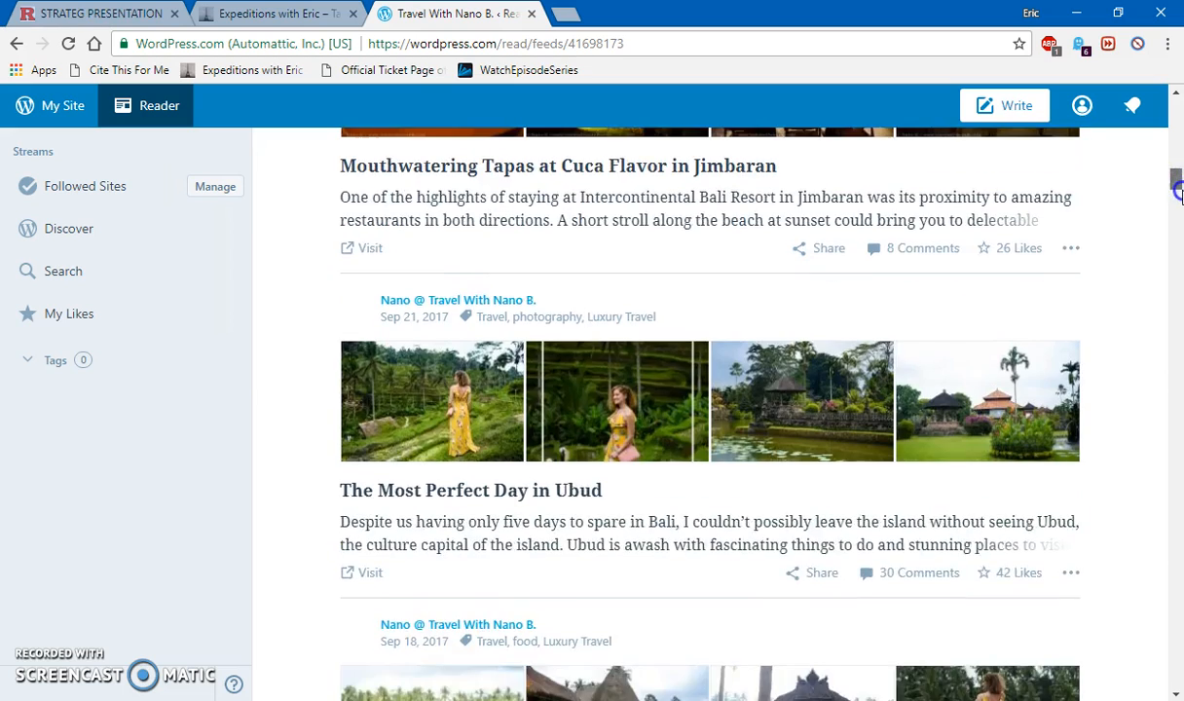
pyautogui.scroll(-3)
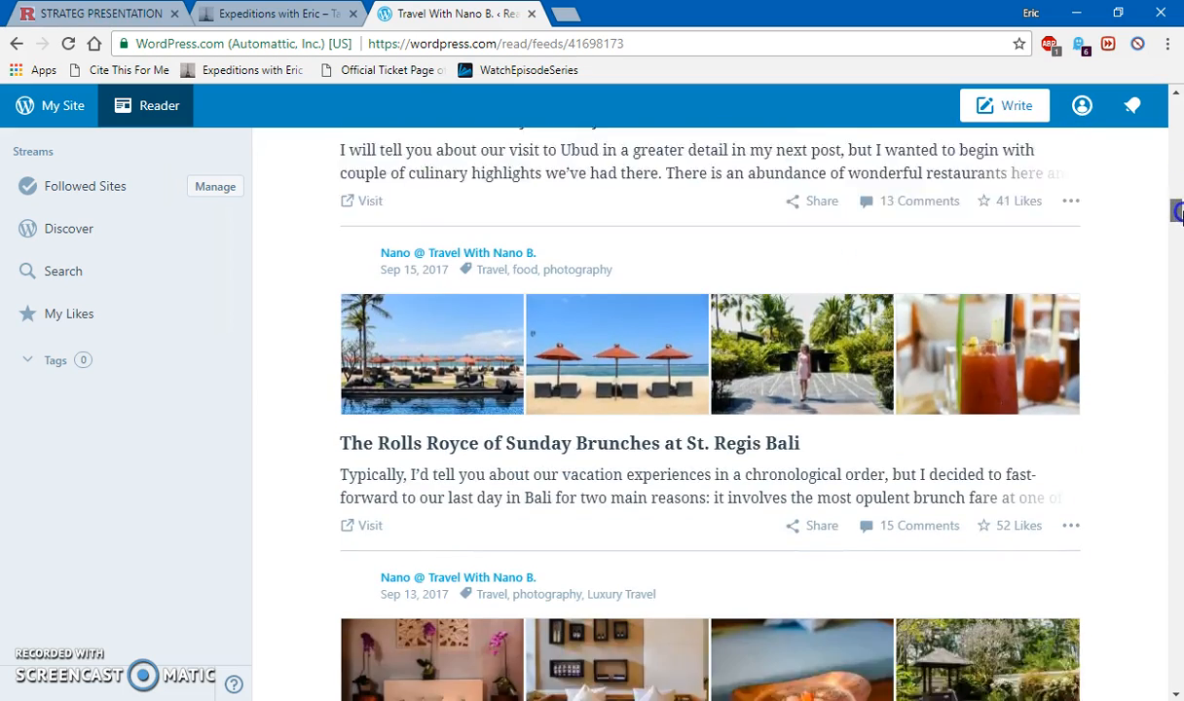
pyautogui.scroll(-3)
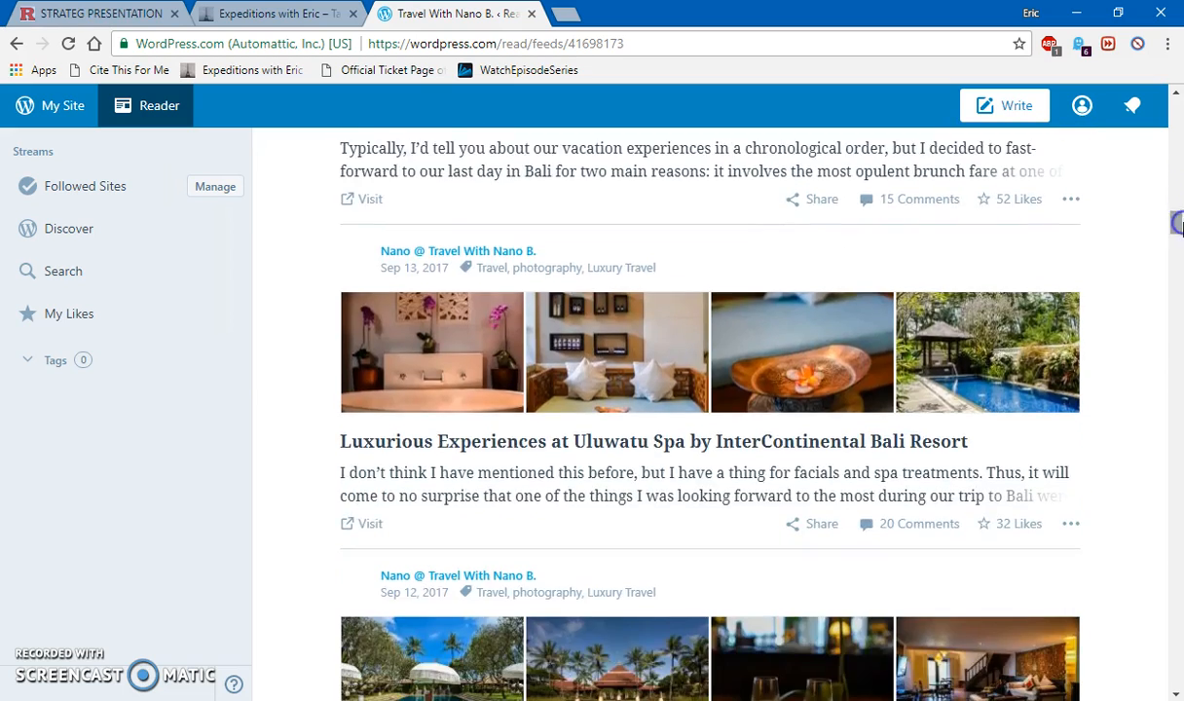
pyautogui.scroll(-3)
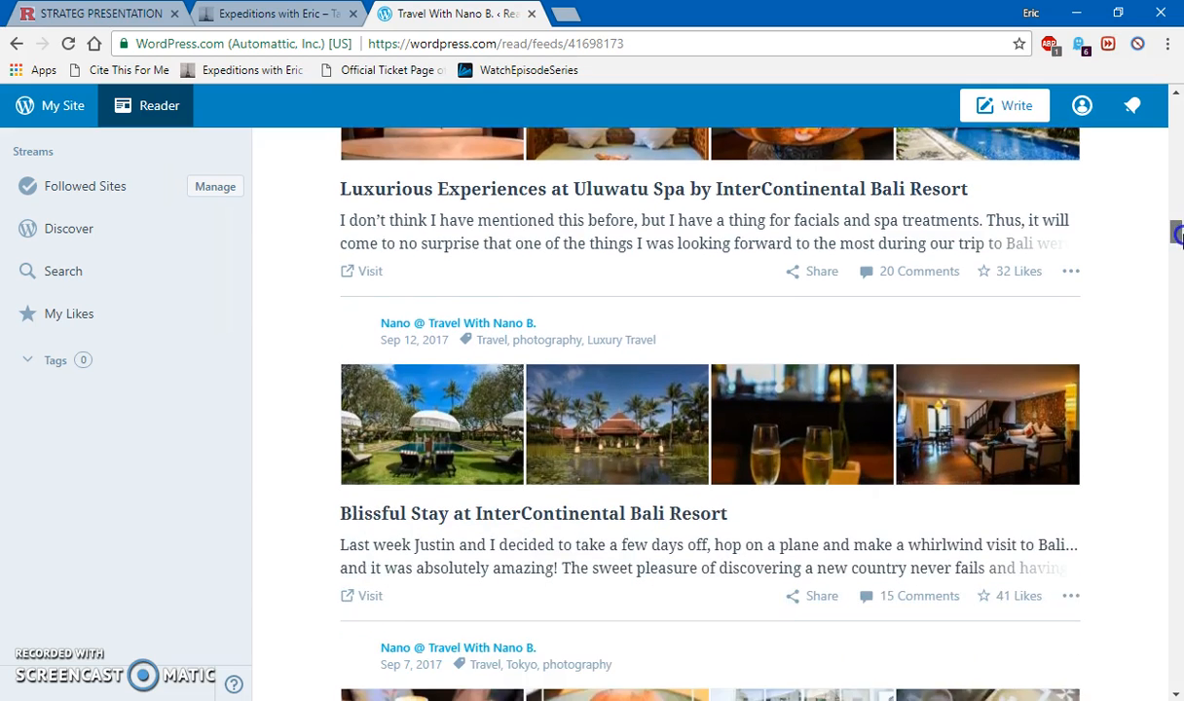
pyautogui.scroll(-3)
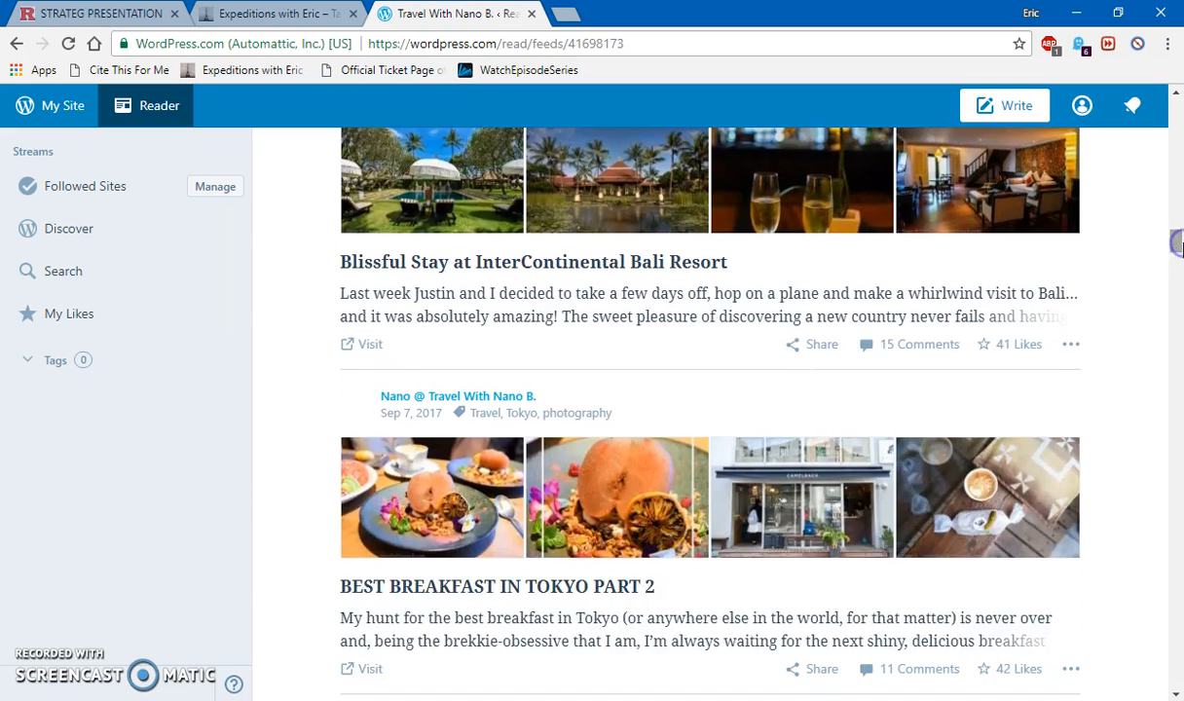
pyautogui.scroll(-3)
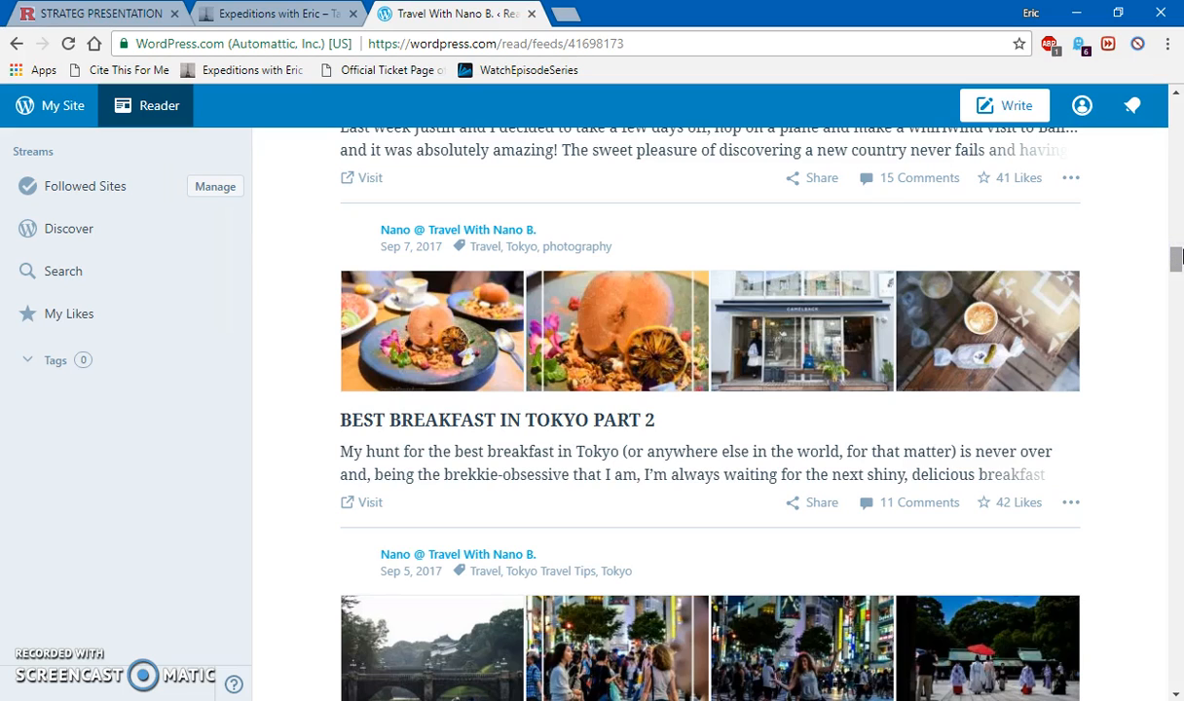
pyautogui.scroll(-3)
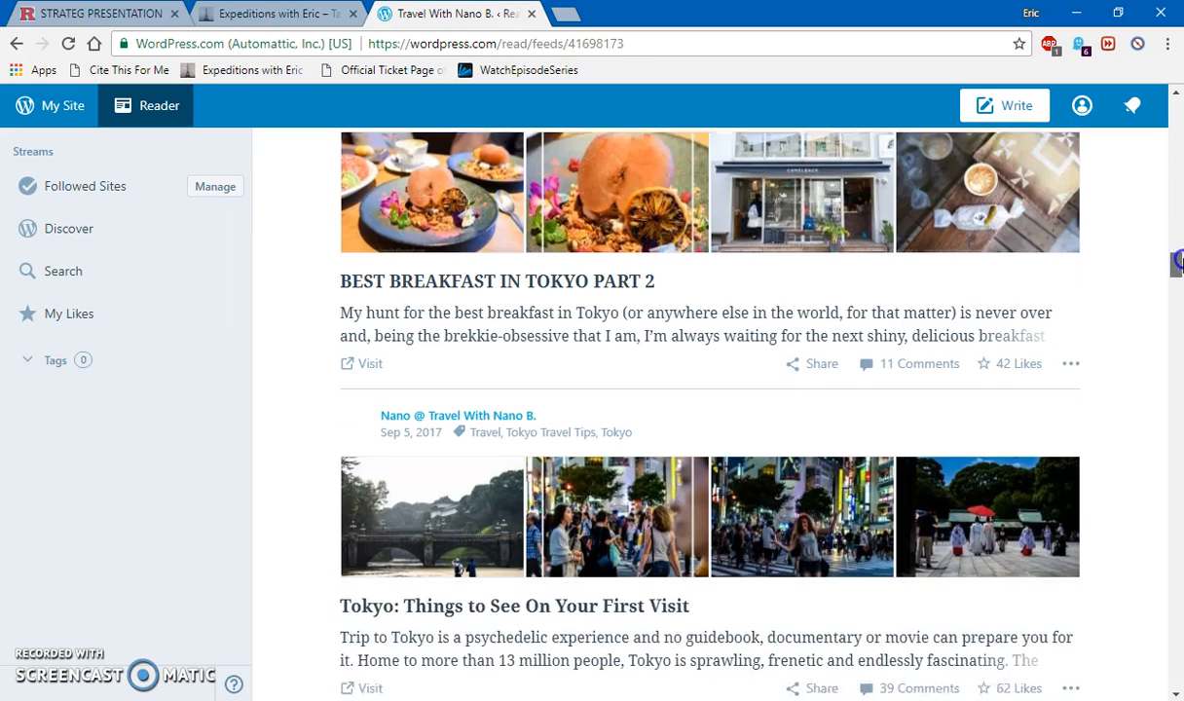
pyautogui.scroll(-3)
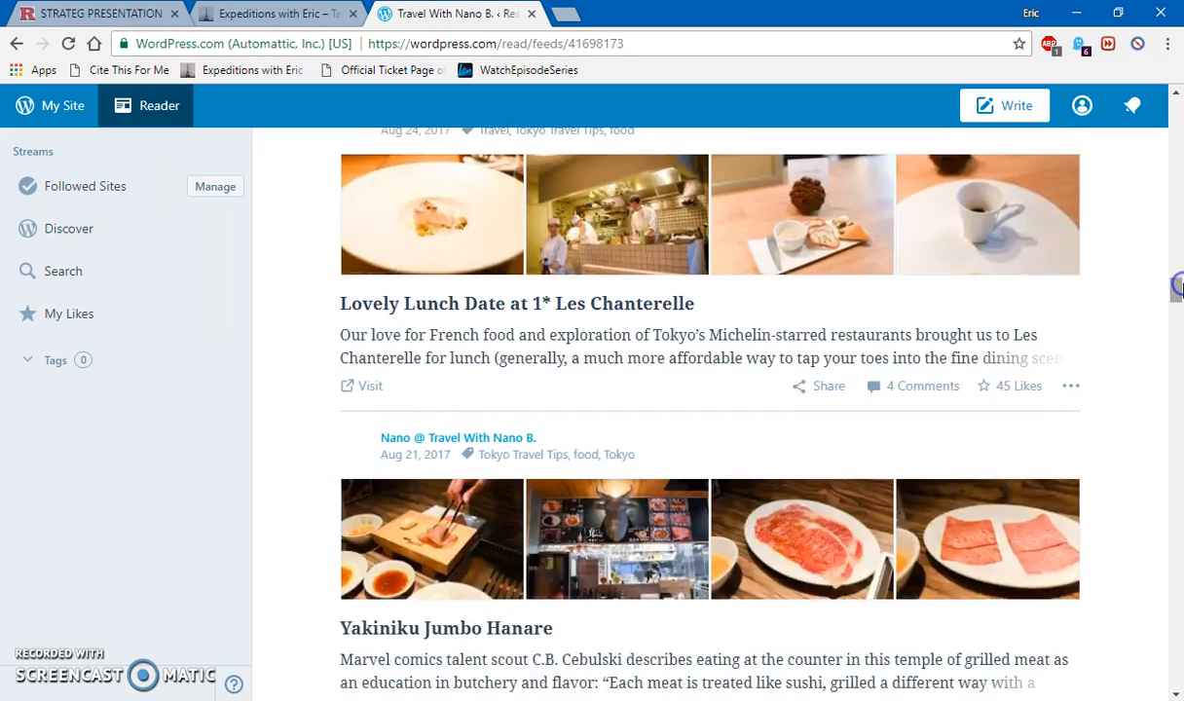